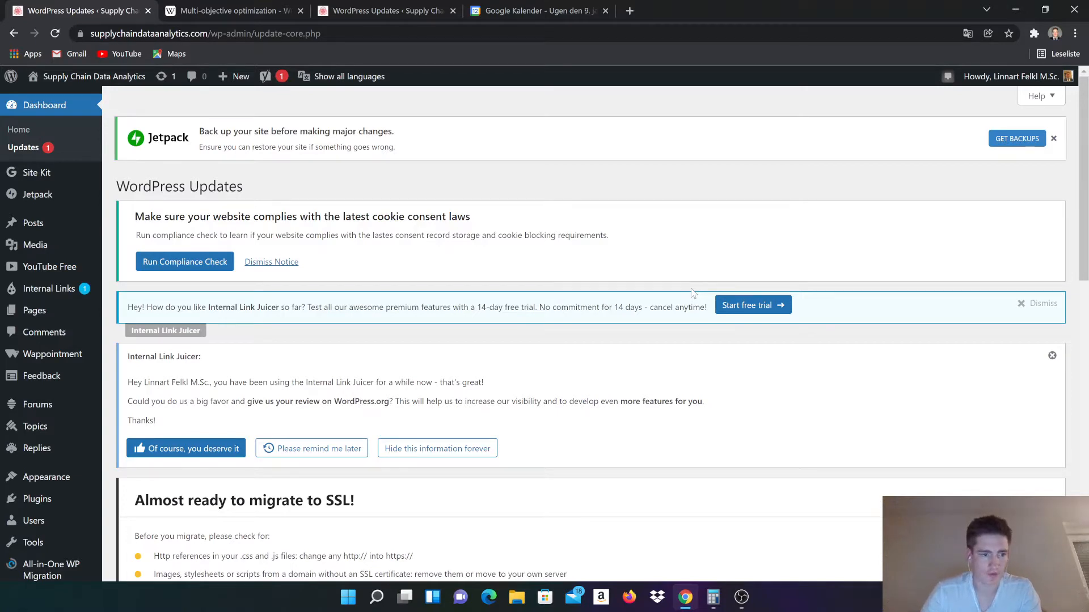
{"action": "mouse_move", "coordinate": [127, 109]}
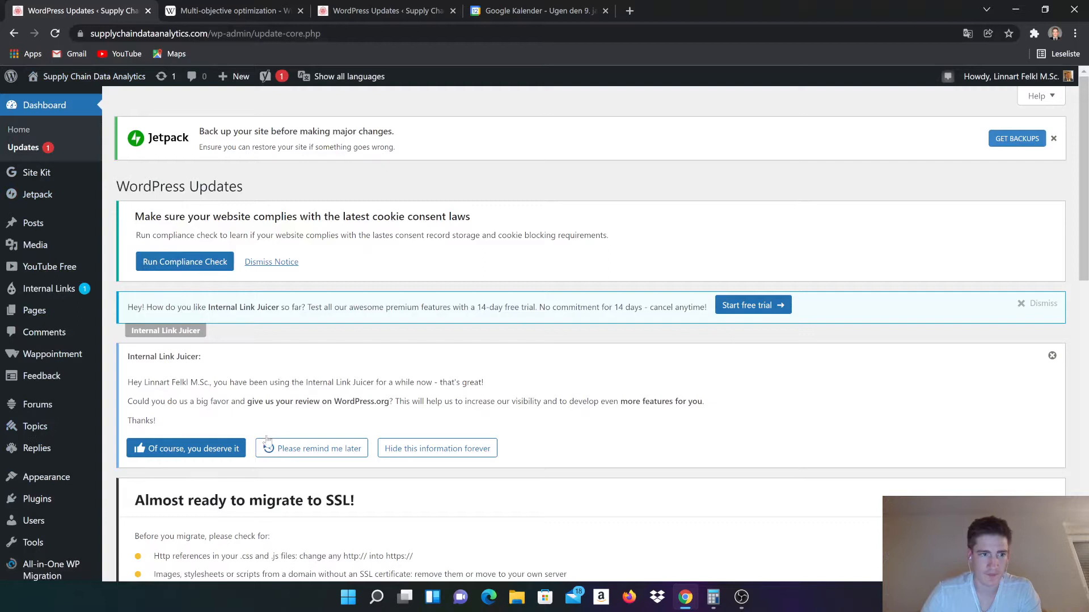
{"action": "mouse_move", "coordinate": [33, 222]}
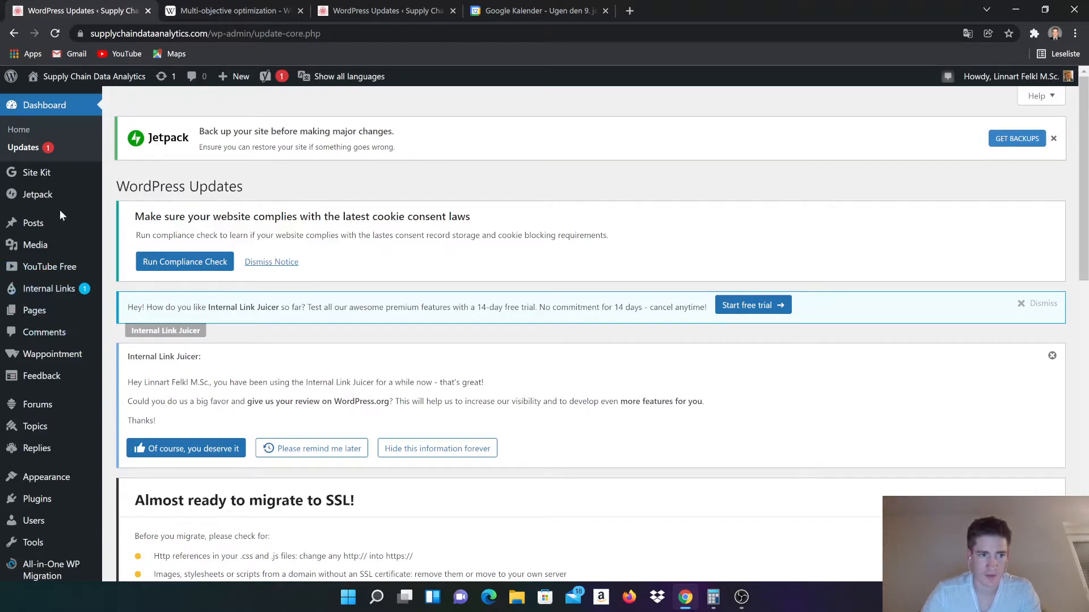
{"action": "mouse_move", "coordinate": [32, 223]}
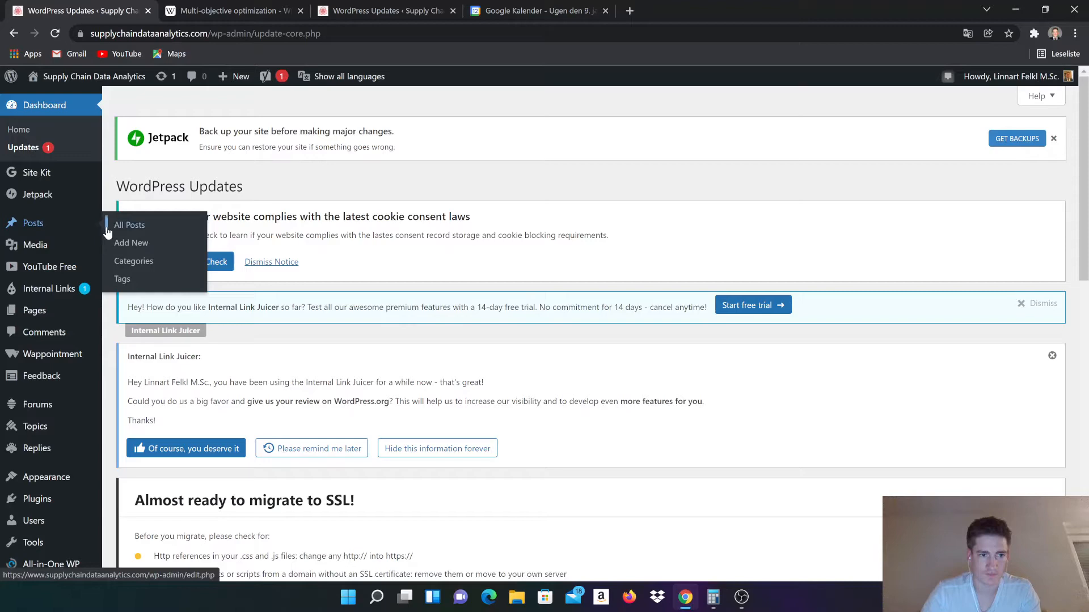
Open All Posts and scroll the table to check each post's language flags and icons.
{"action": "left_click", "coordinate": [129, 225]}
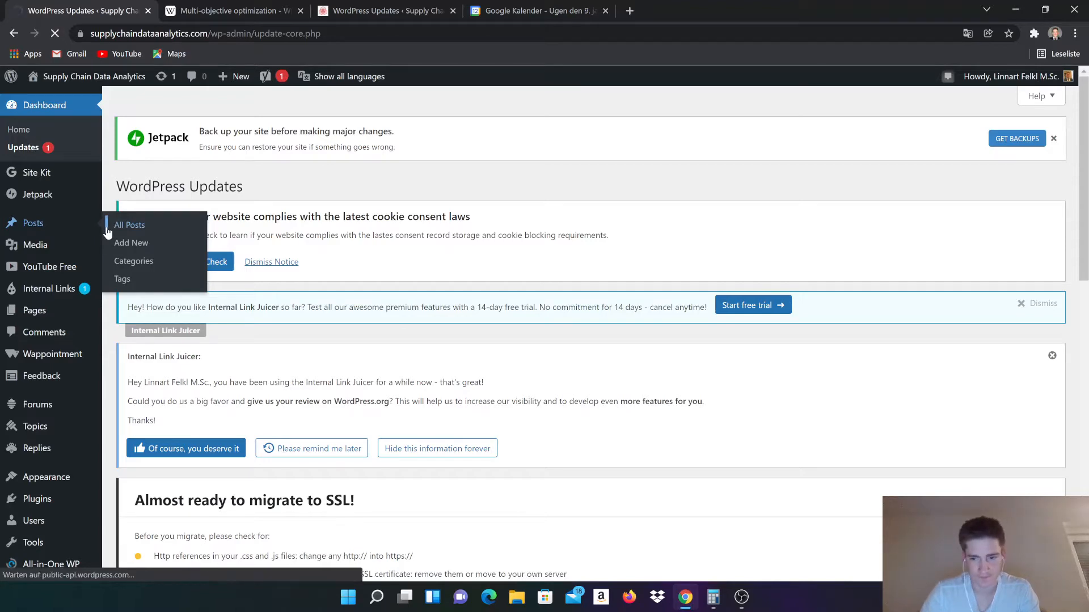
{"action": "left_click", "coordinate": [130, 224]}
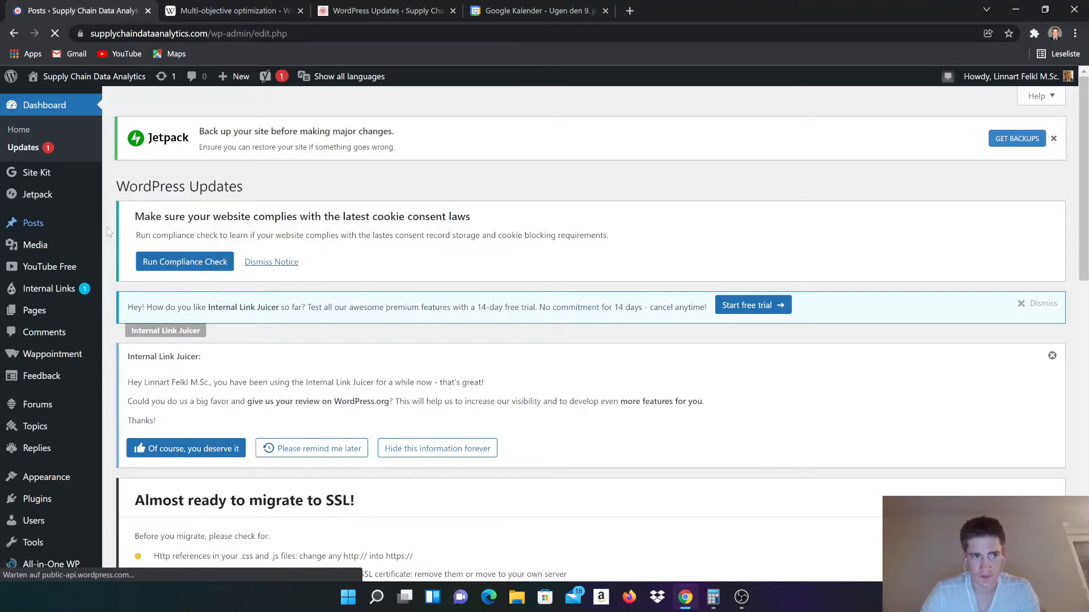
{"action": "scroll", "scroll_direction": "down", "scroll_amount": 3}
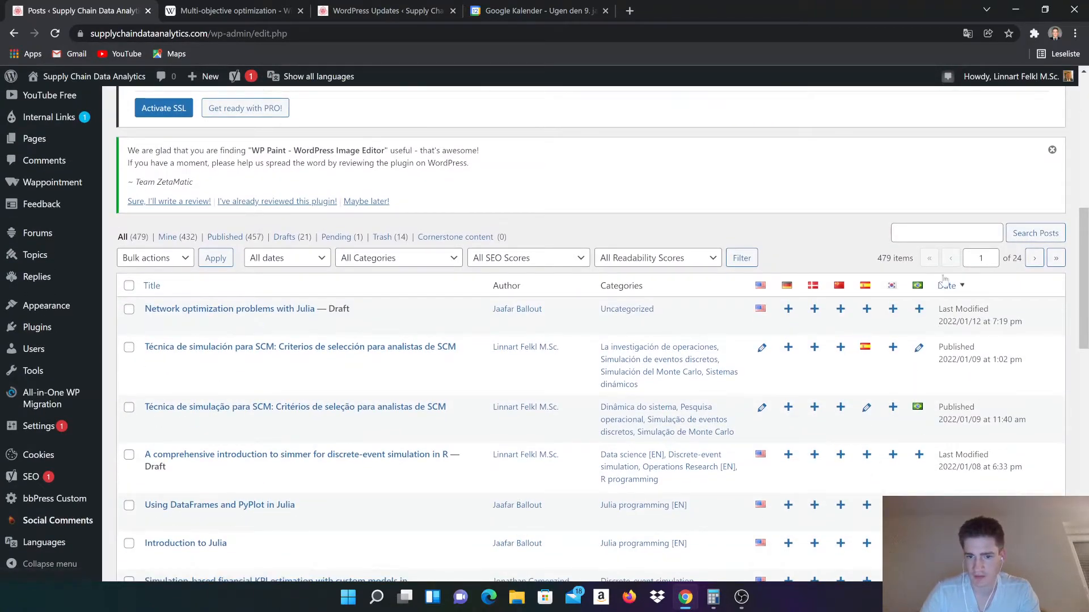
{"action": "scroll", "scroll_direction": "down", "scroll_amount": 3}
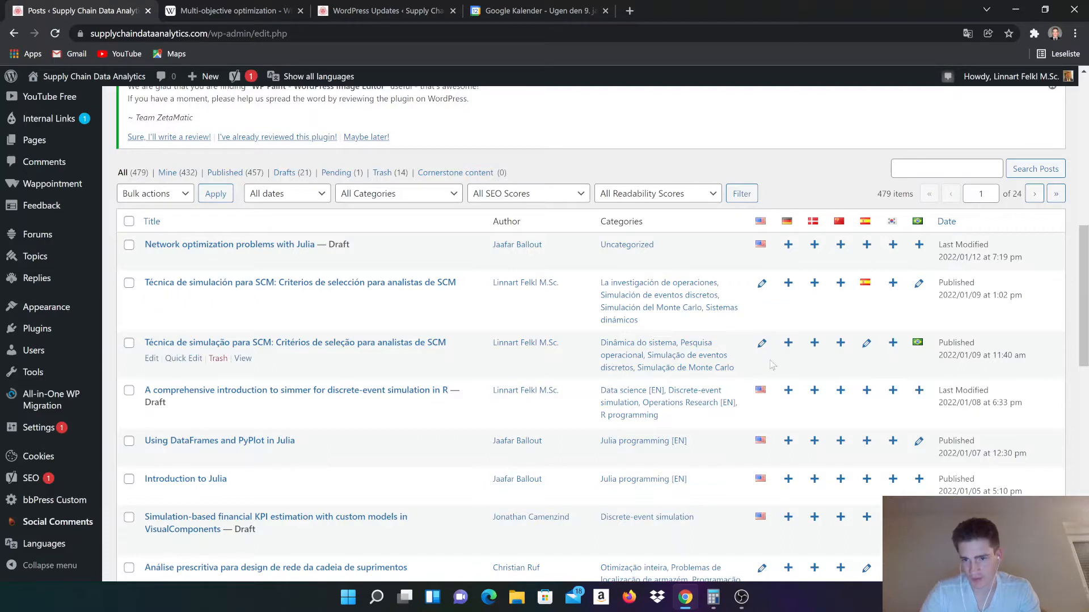
{"action": "mouse_move", "coordinate": [944, 372]}
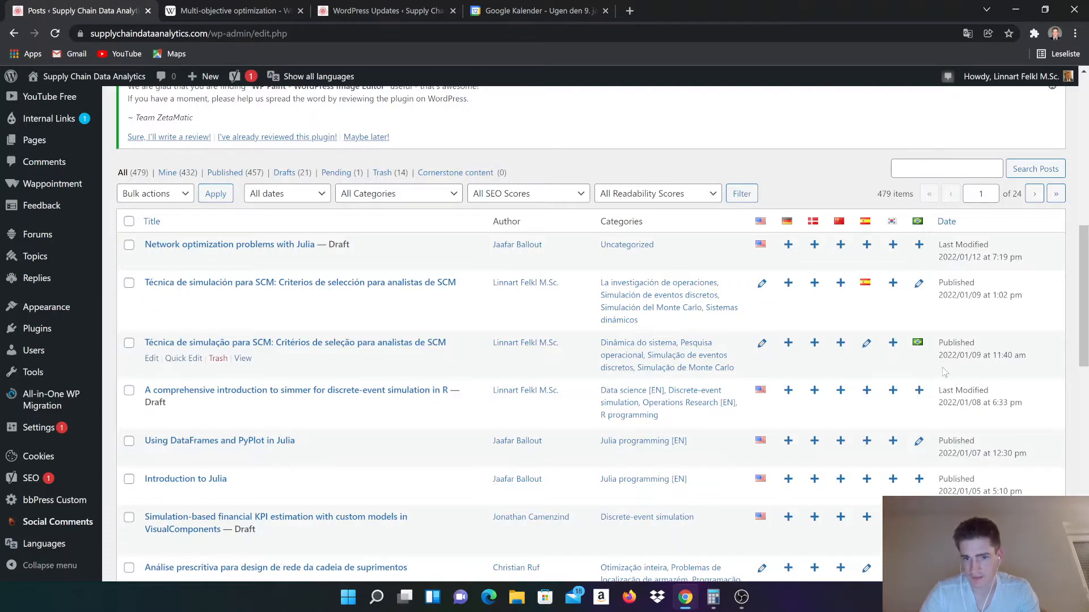
{"action": "mouse_move", "coordinate": [965, 370]}
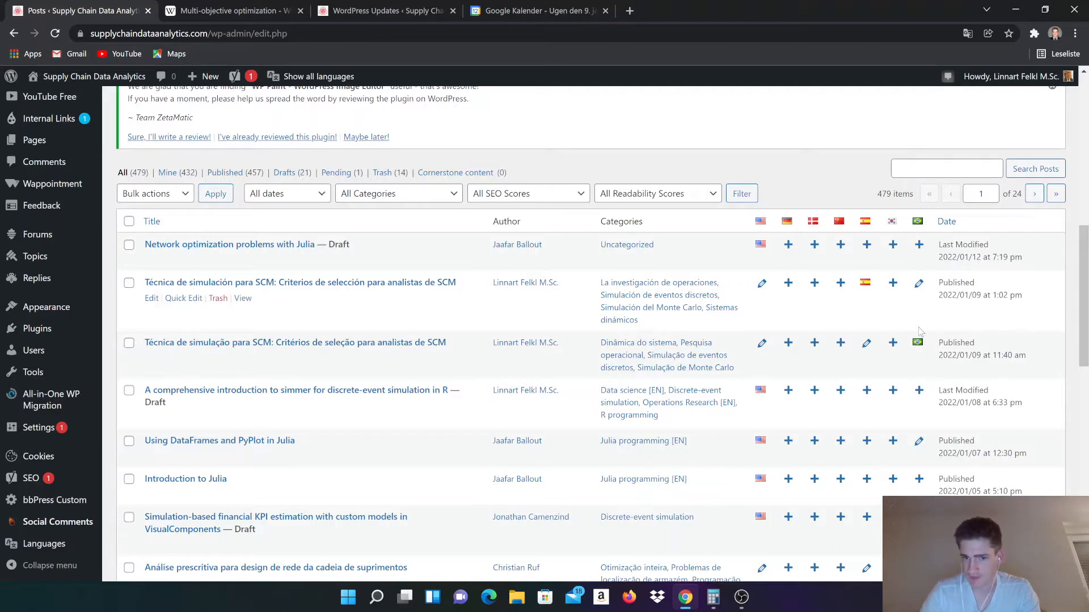
{"action": "mouse_move", "coordinate": [907, 377]}
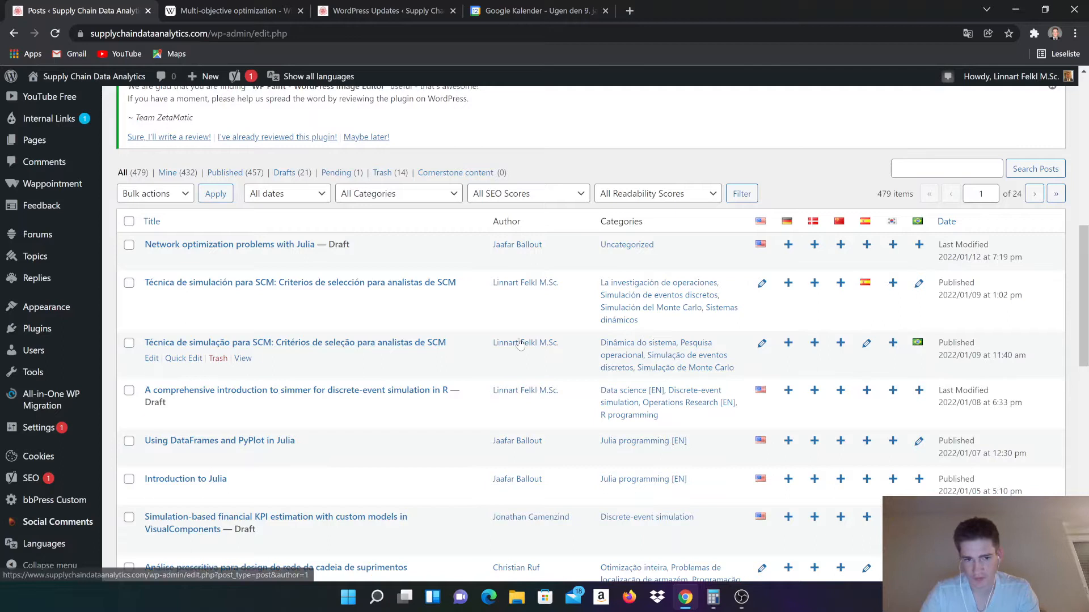
{"action": "mouse_move", "coordinate": [899, 354]}
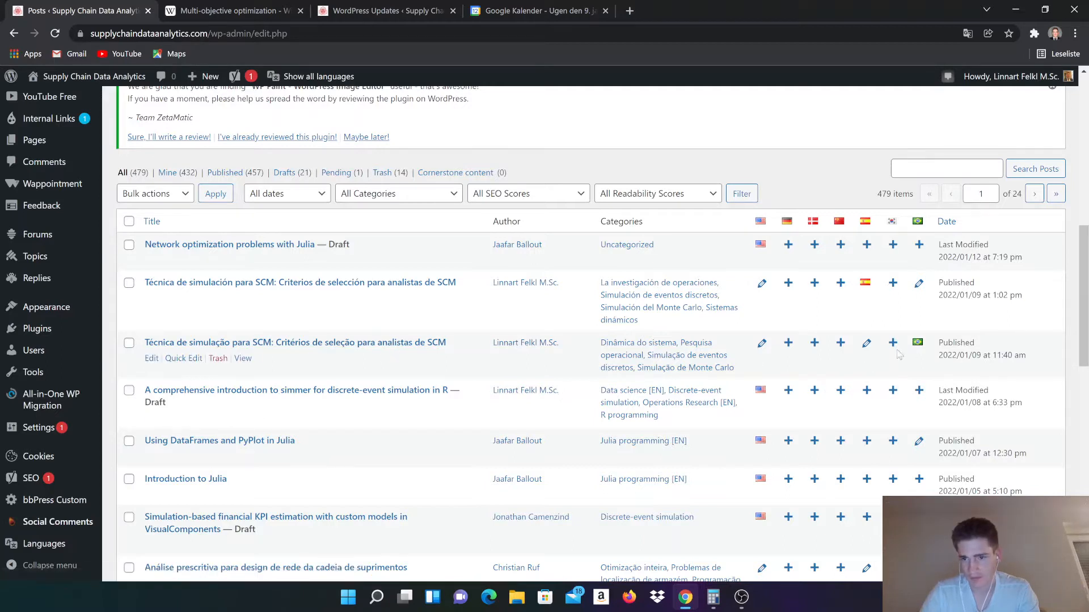
{"action": "mouse_move", "coordinate": [917, 345]}
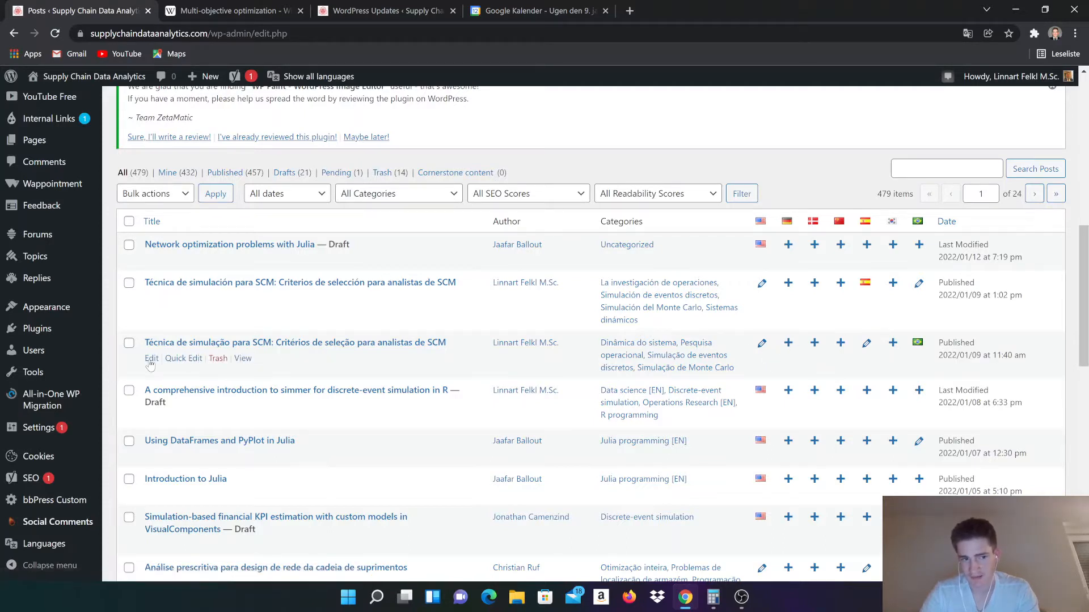
{"action": "mouse_move", "coordinate": [595, 363]}
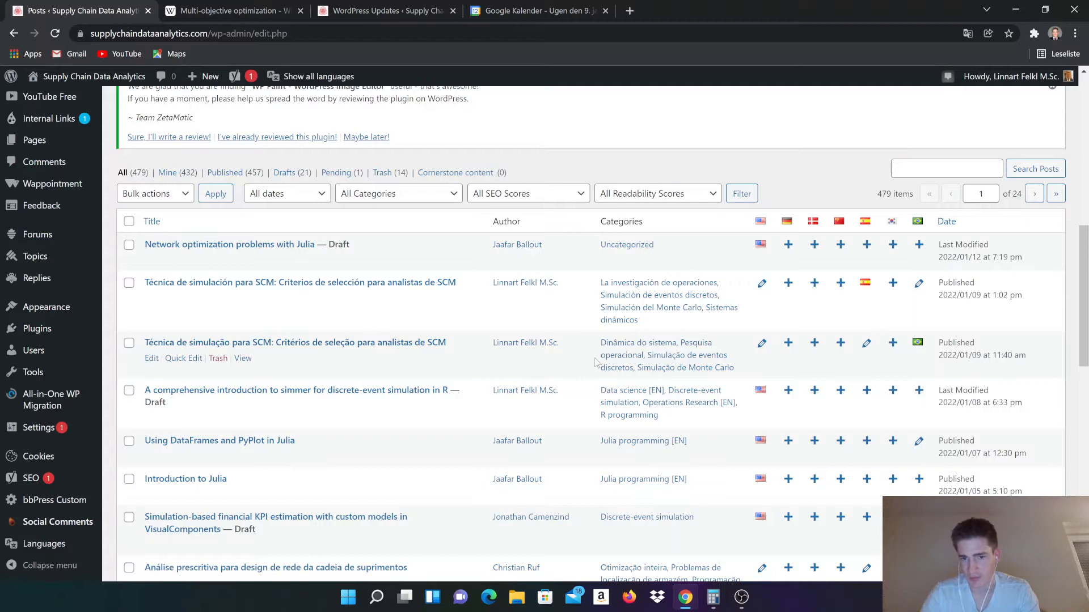
{"action": "mouse_move", "coordinate": [603, 362]}
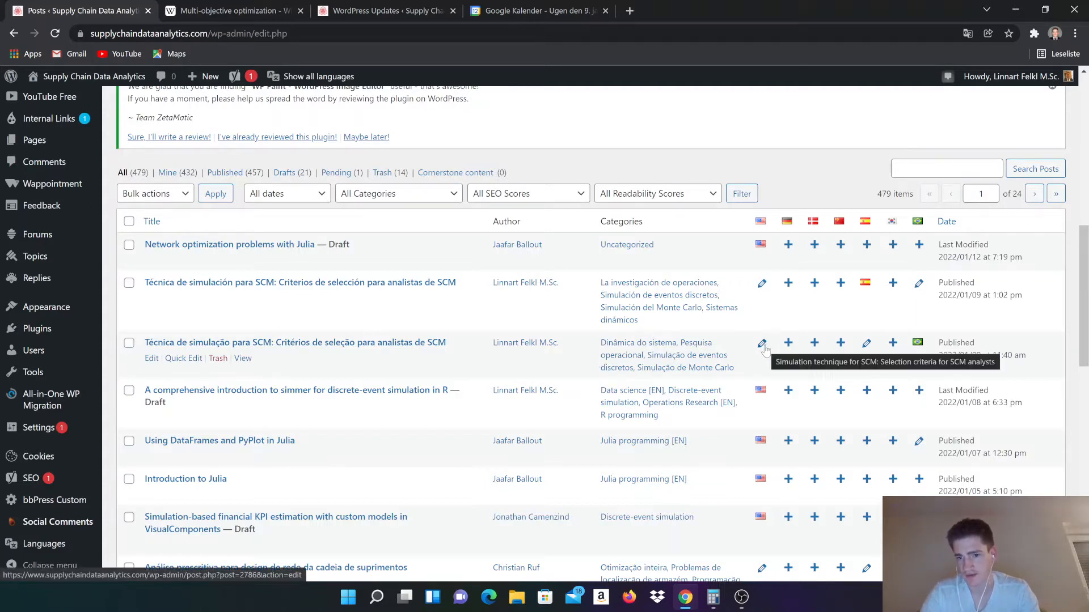
{"action": "mouse_move", "coordinate": [868, 330]}
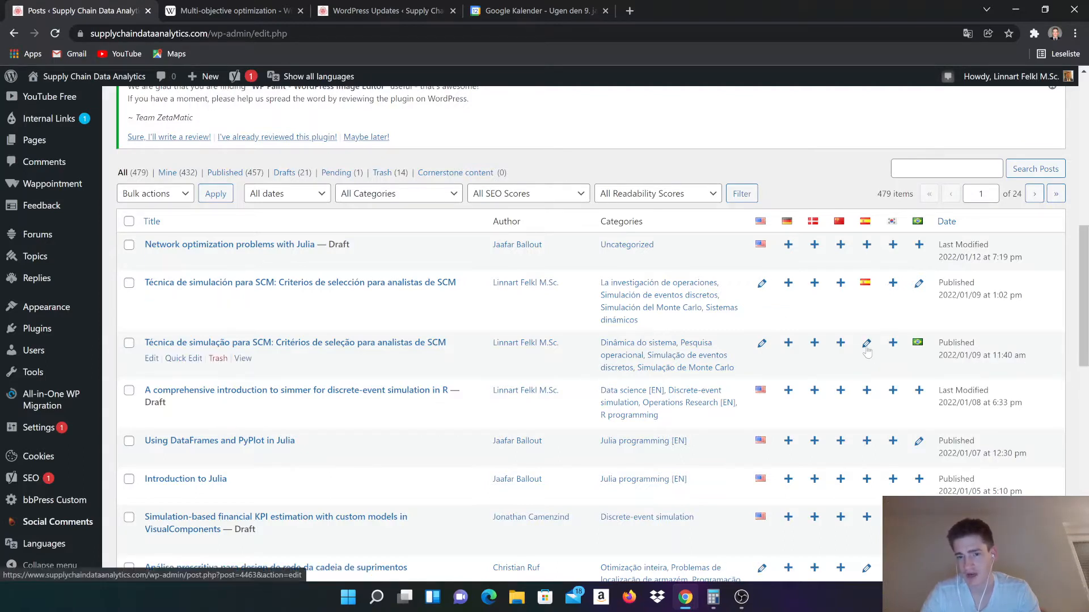
{"action": "mouse_move", "coordinate": [866, 343]}
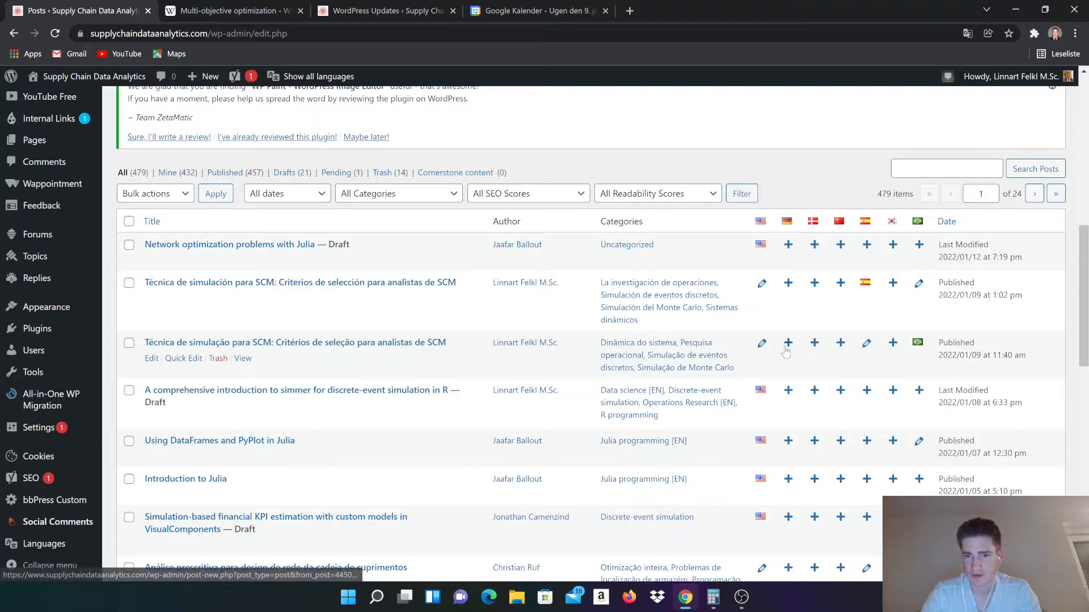
{"action": "mouse_move", "coordinate": [845, 347]}
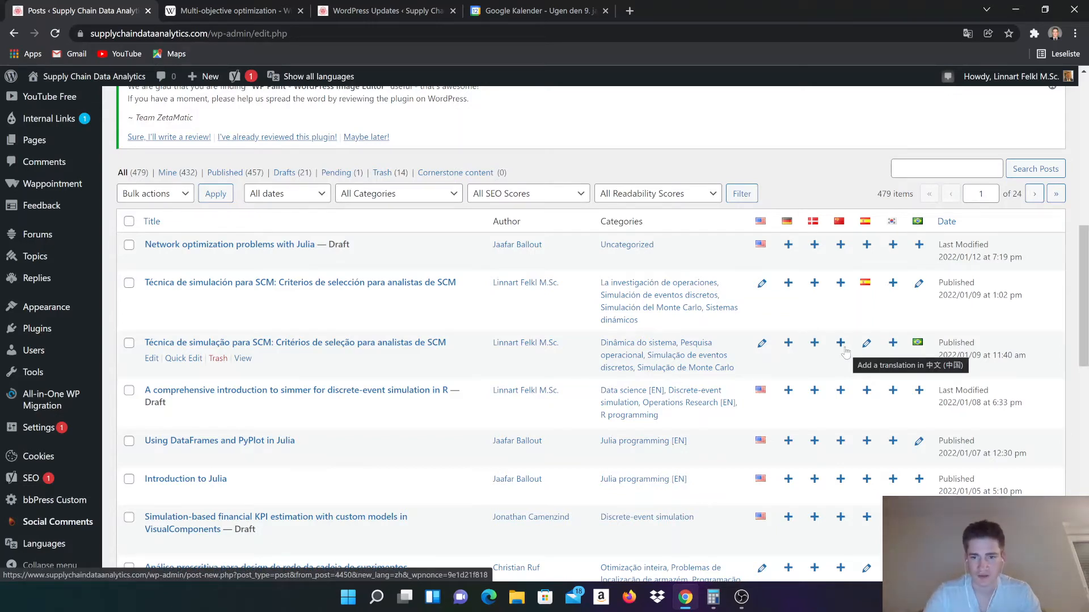
Add a Chinese translation of the Portuguese SCM post and try typing 'Korean translation' as title.
{"action": "left_click", "coordinate": [840, 342]}
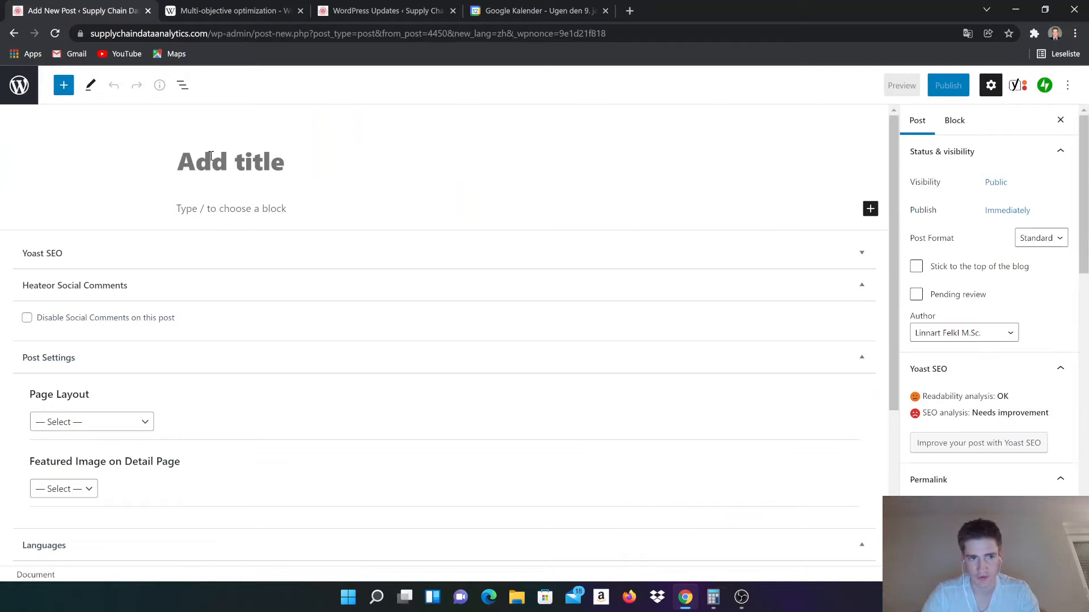
{"action": "mouse_move", "coordinate": [267, 288]}
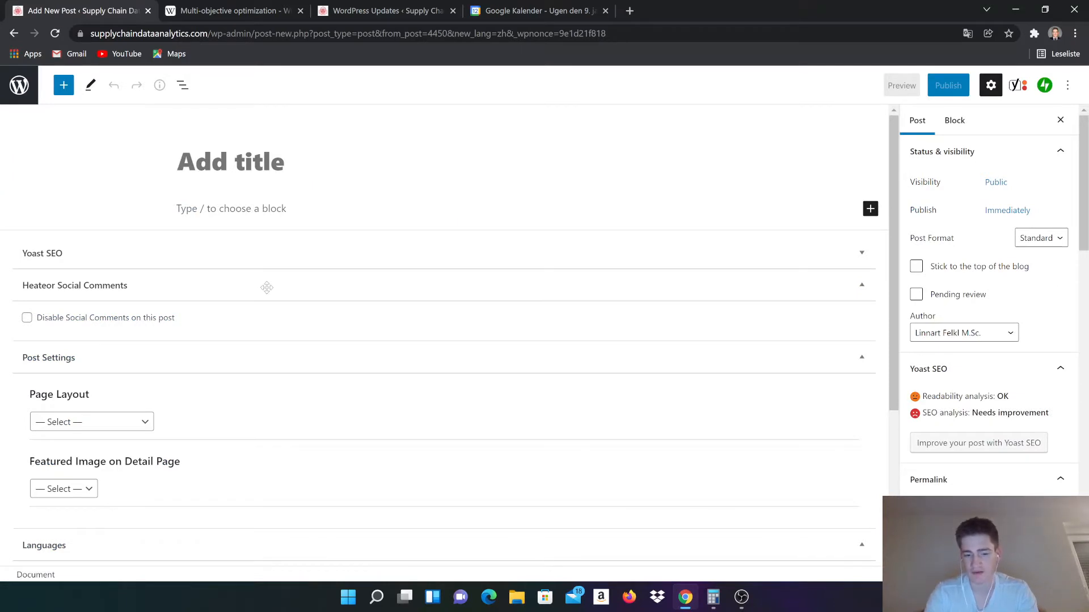
{"action": "left_click", "coordinate": [231, 162]}
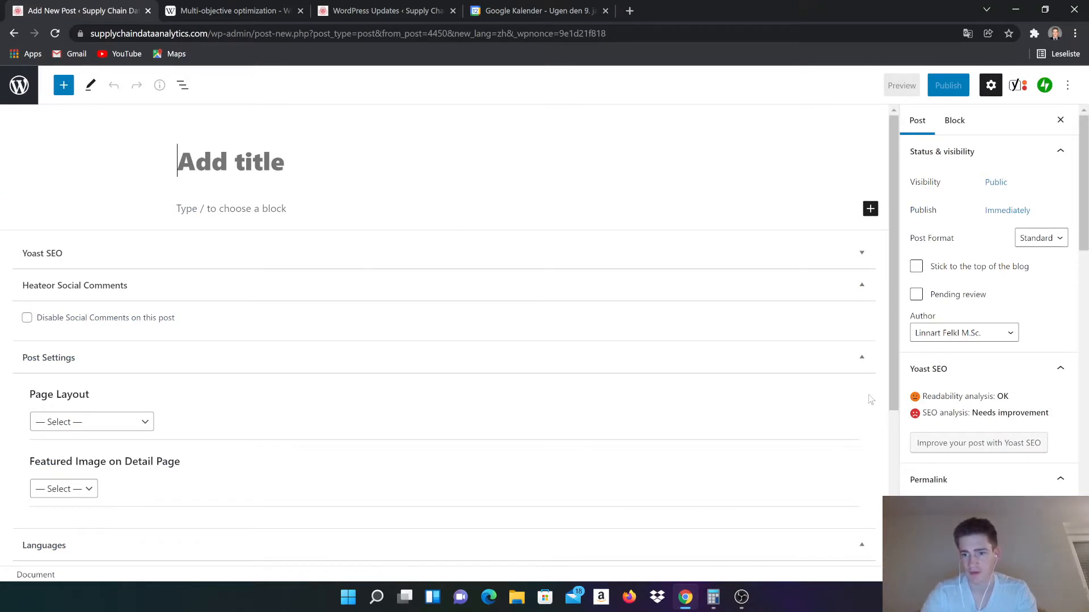
{"action": "type", "text": "Korean translat"}
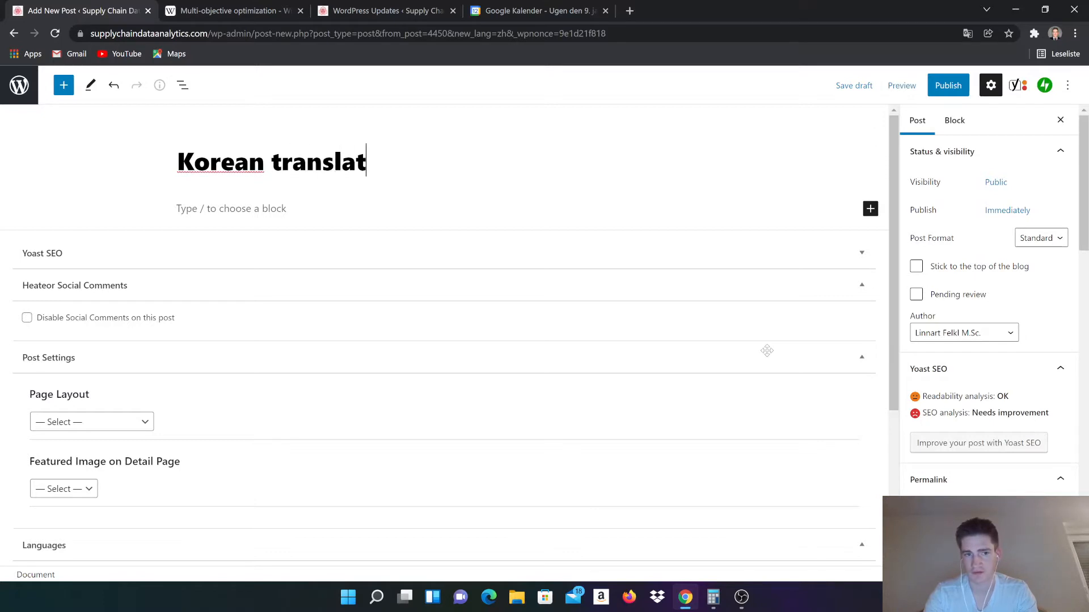
{"action": "type", "text": "ion"}
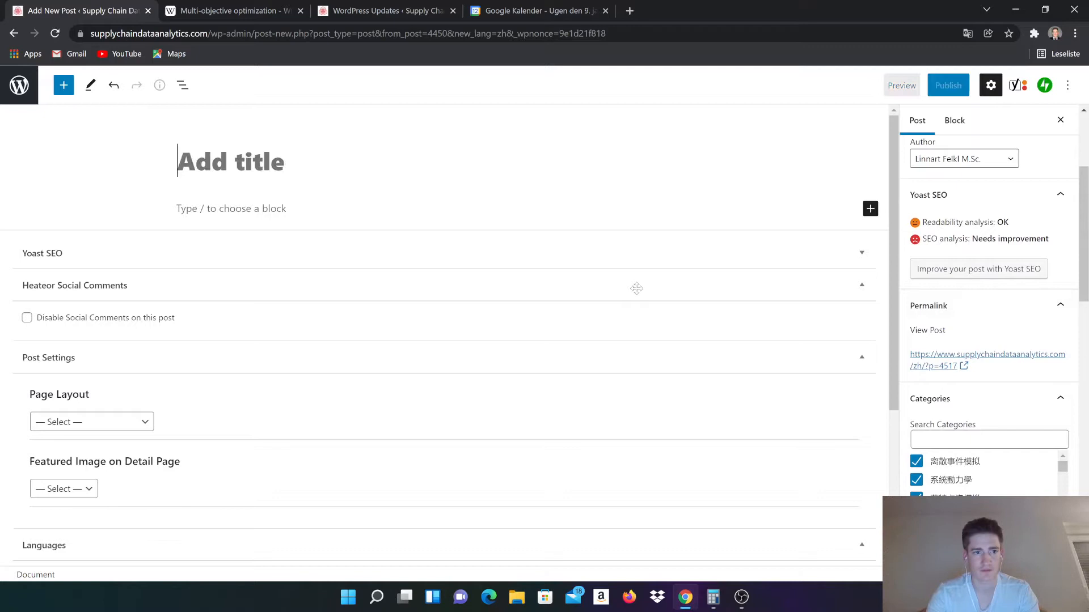
{"action": "type", "text": "Chinese asd"}
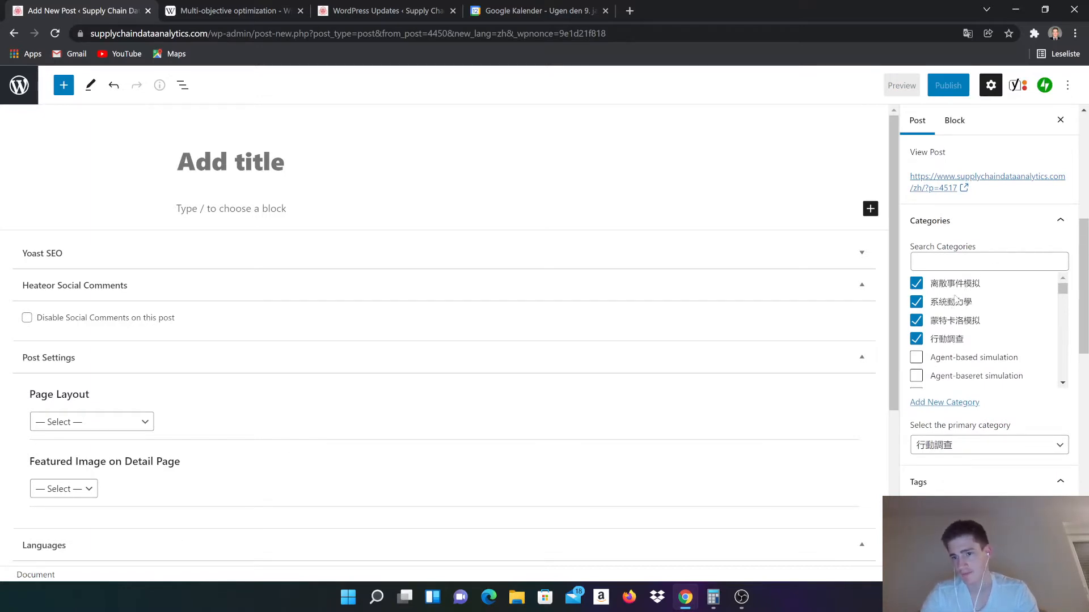
Scroll the Chinese draft, toggle the Settings sidebar off and on, then go back to All Posts.
{"action": "left_click", "coordinate": [230, 161]}
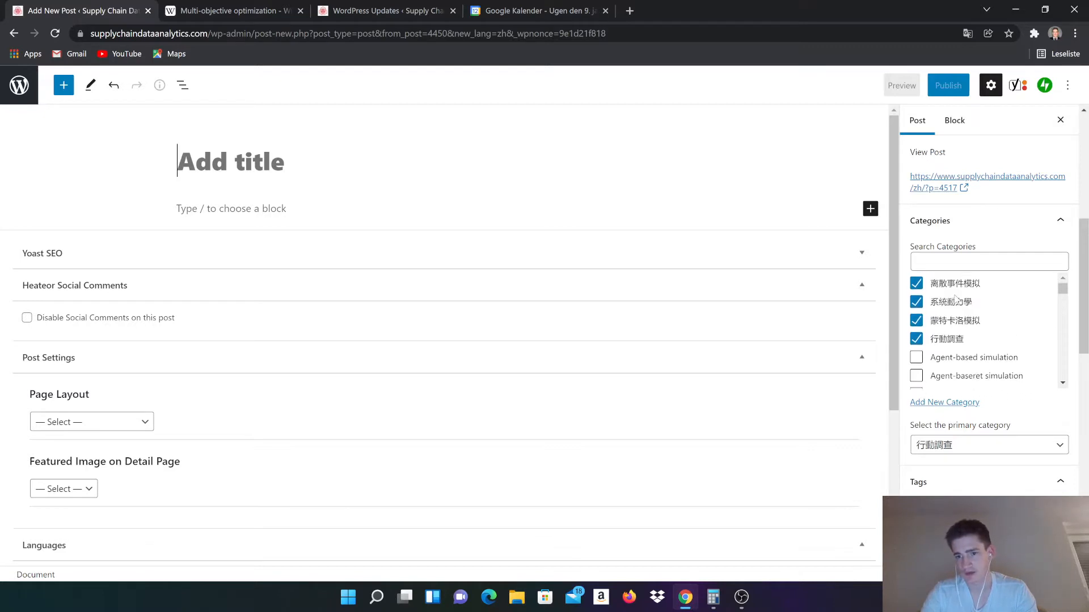
{"action": "scroll", "scroll_direction": "down", "scroll_amount": 3}
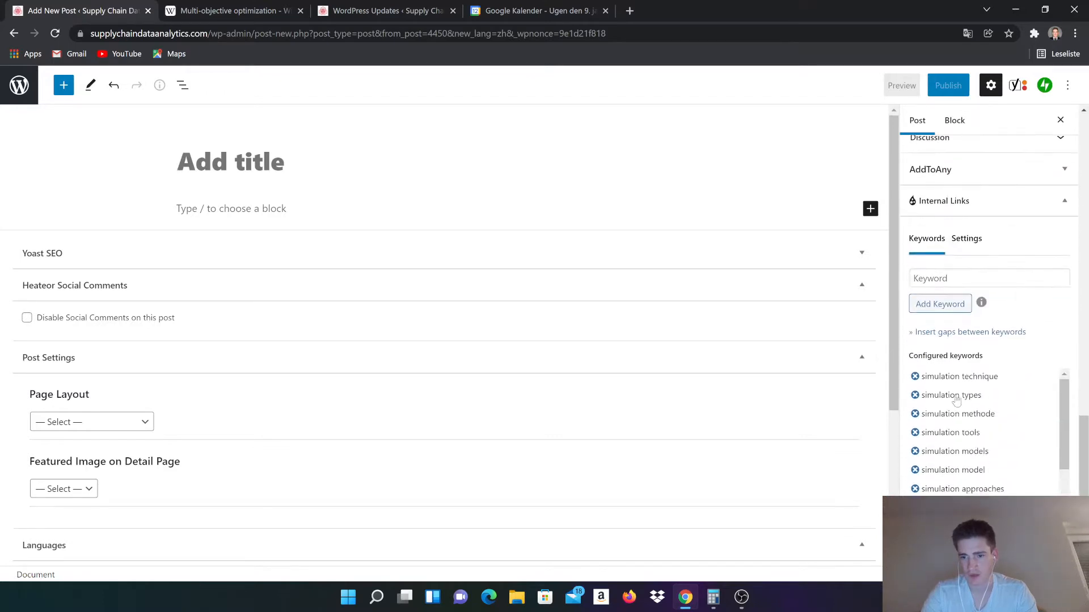
{"action": "scroll", "scroll_direction": "down", "scroll_amount": 3}
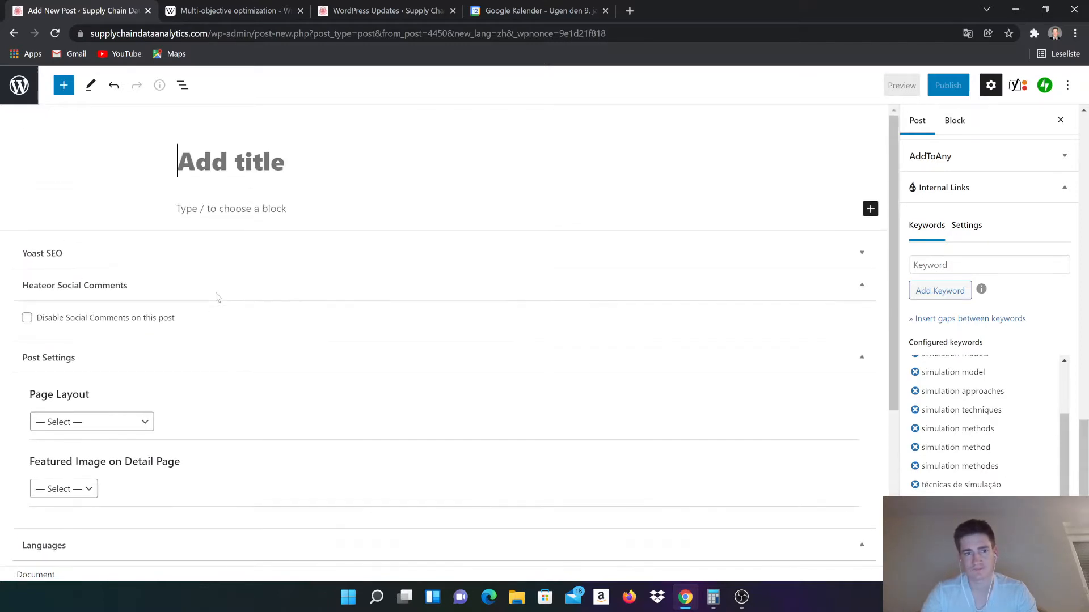
{"action": "left_click", "coordinate": [990, 84]}
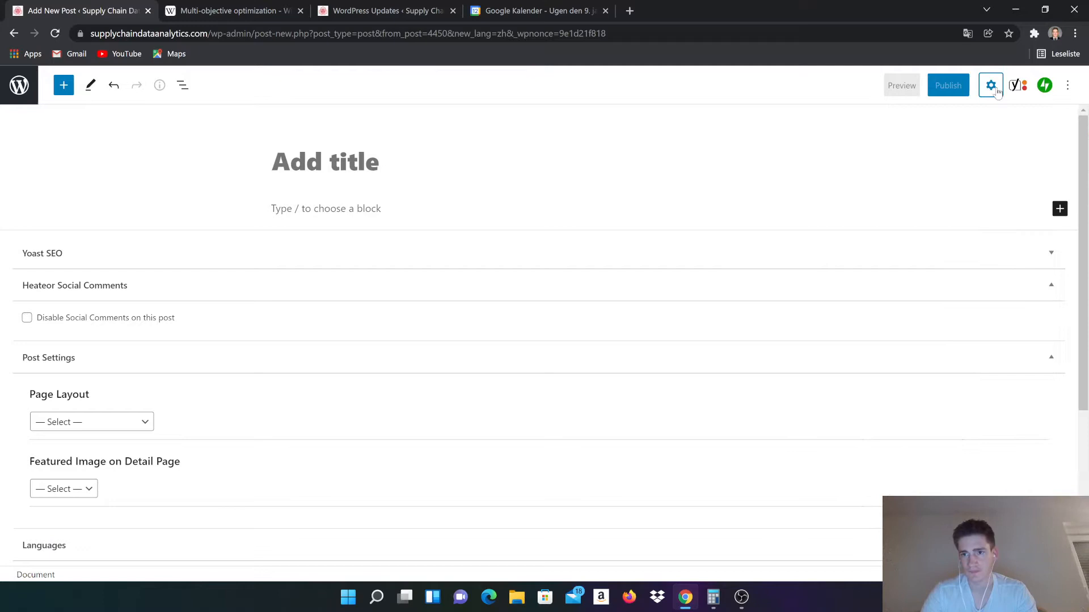
{"action": "left_click", "coordinate": [990, 86]}
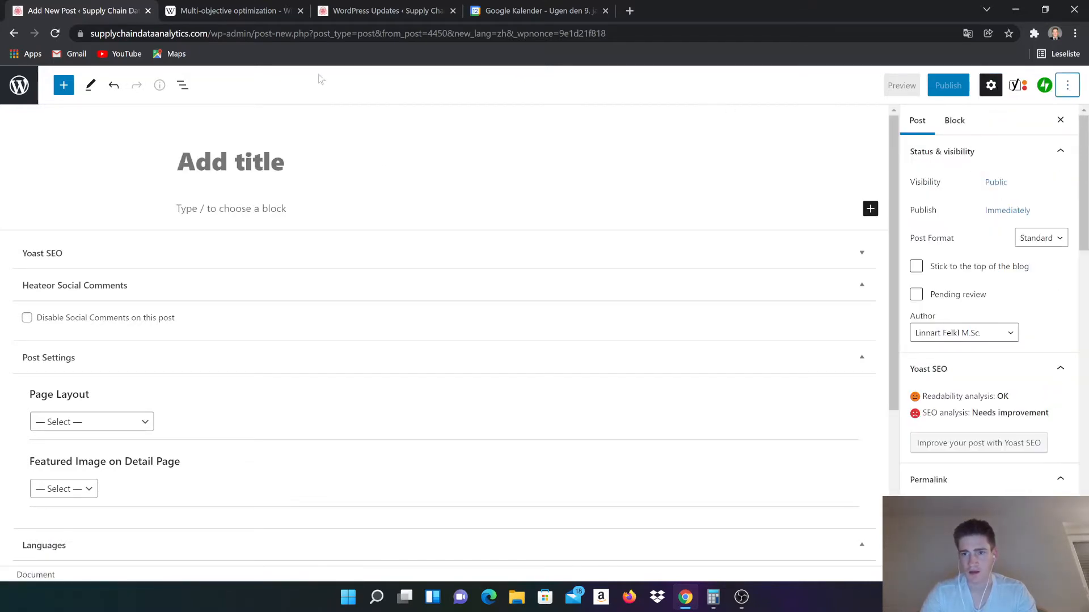
{"action": "left_click", "coordinate": [13, 34]}
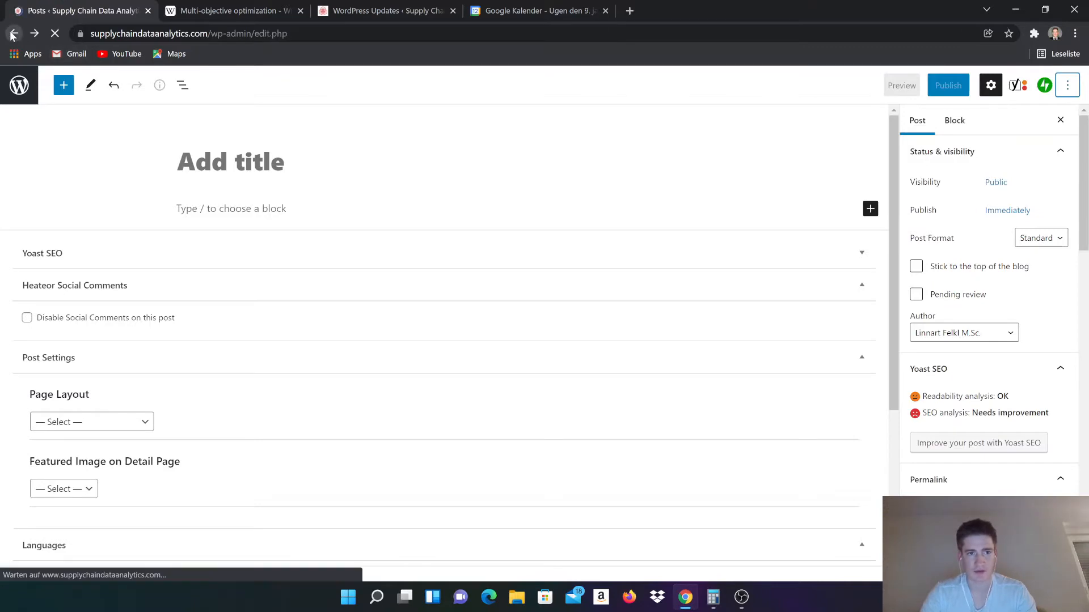
Go back and open the live Monte-carlo simulation post in a new tab.
{"action": "left_click", "coordinate": [13, 34]}
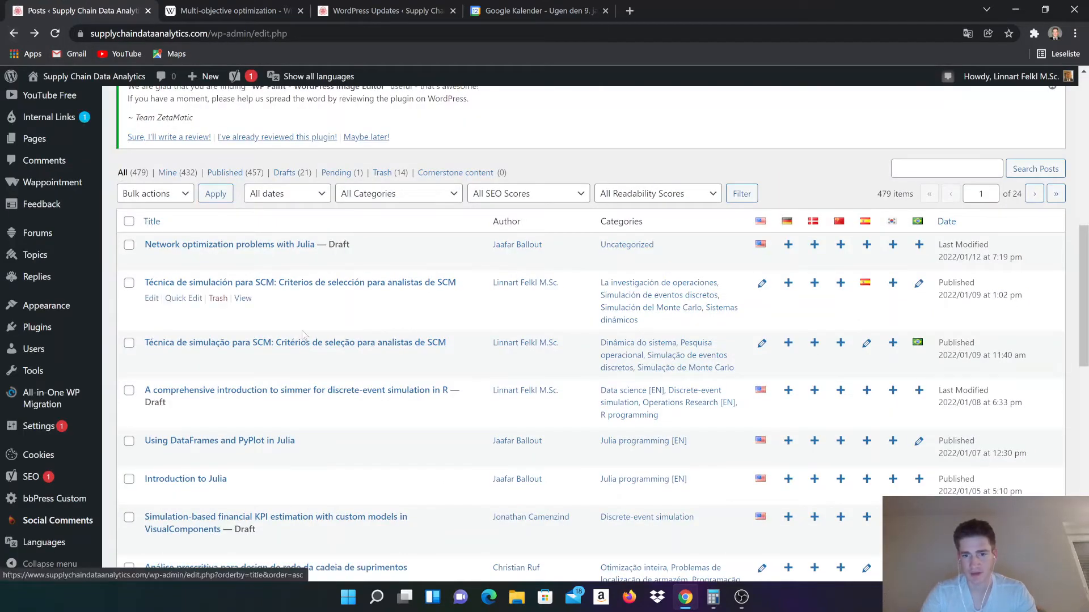
{"action": "mouse_move", "coordinate": [604, 291]}
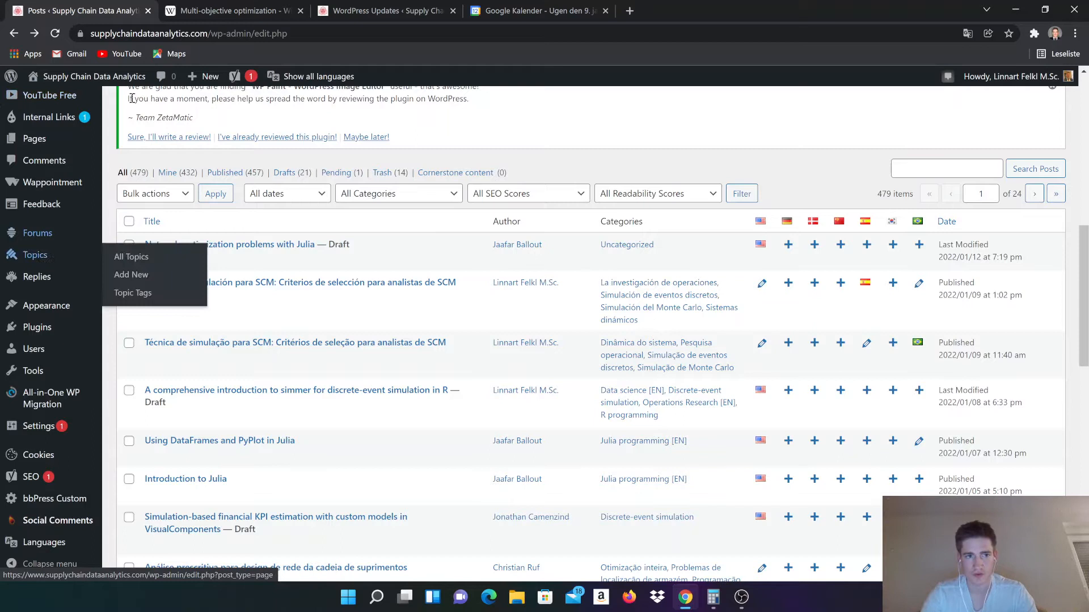
{"action": "left_click", "coordinate": [209, 76]}
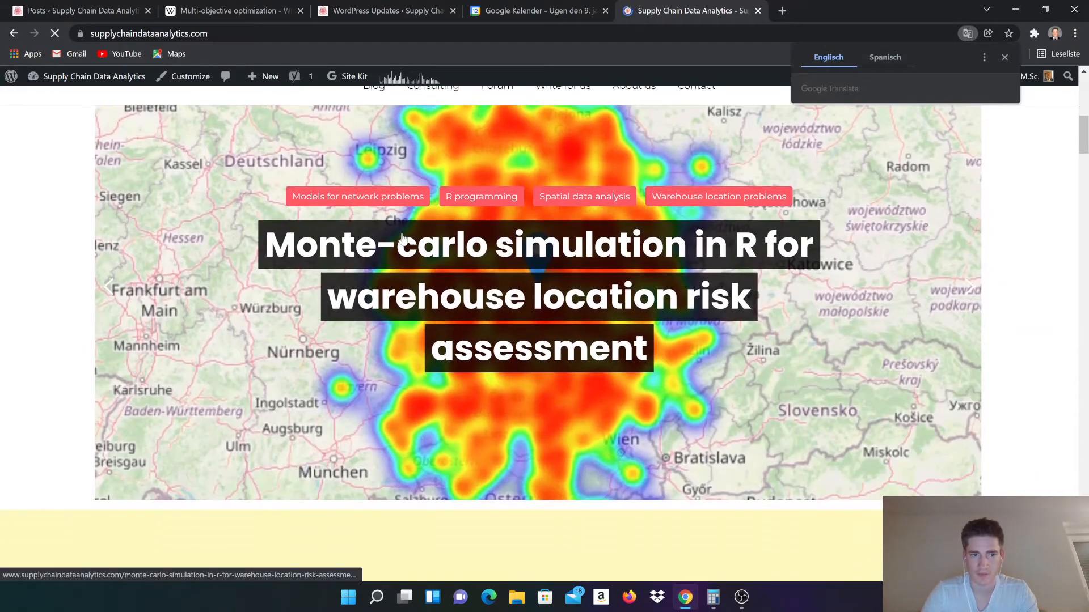
Scroll the live Monte-carlo post and choose Edit Post from the admin bar.
{"action": "left_click", "coordinate": [93, 77]}
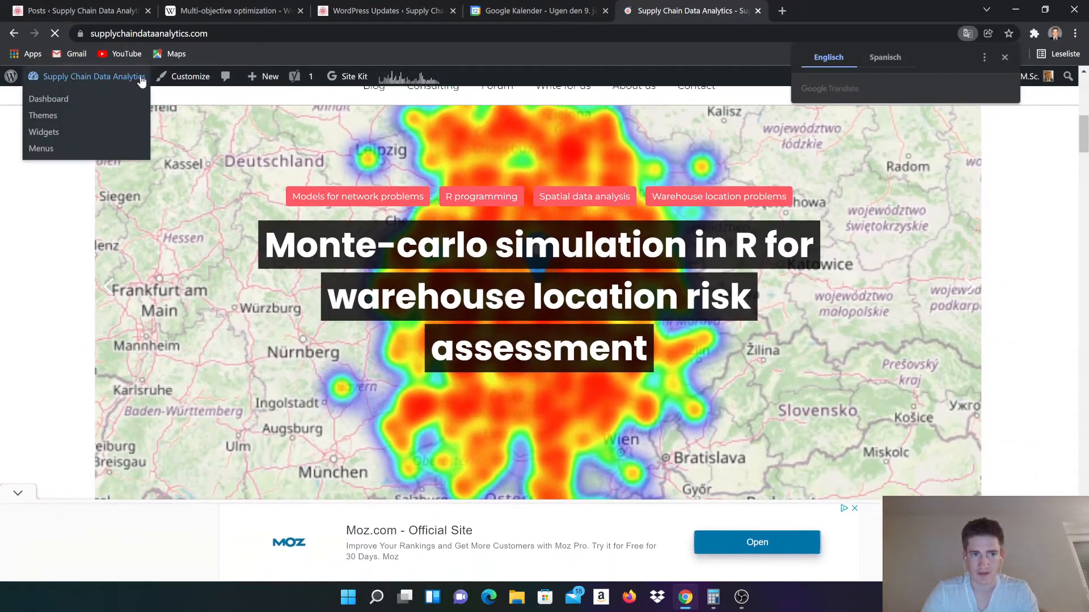
{"action": "scroll", "scroll_direction": "down", "scroll_amount": 3}
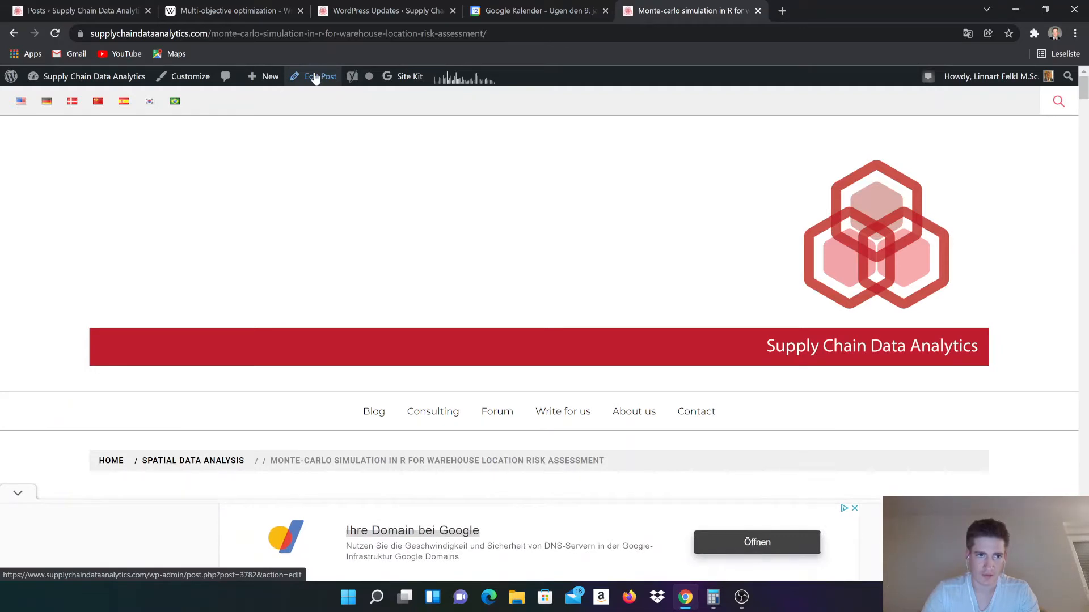
{"action": "left_click", "coordinate": [319, 77]}
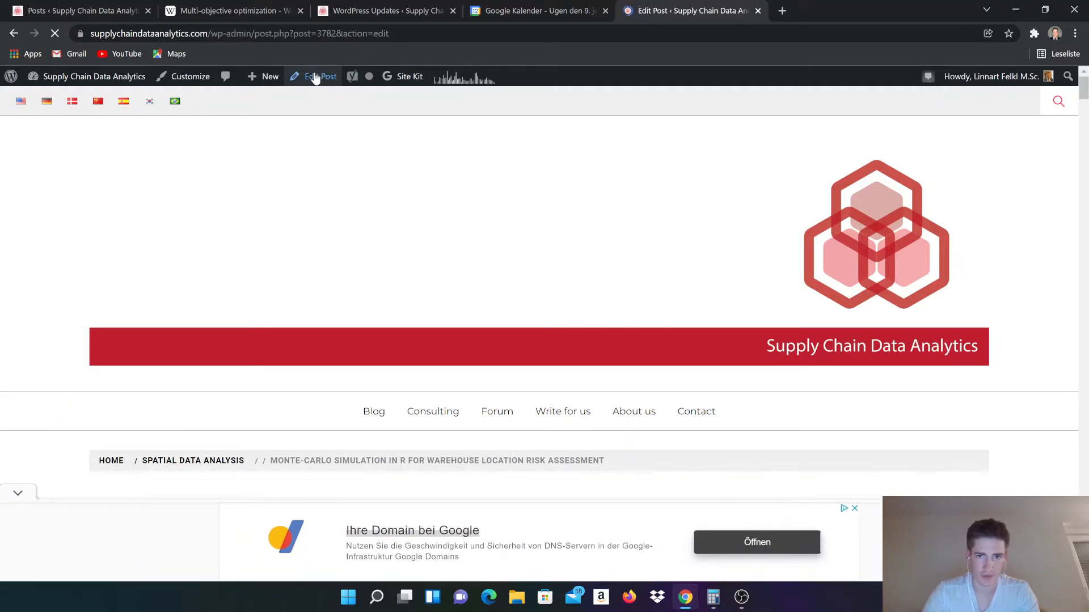
Create a German translation from the Languages box's German + icon, then open a new browser tab.
{"action": "left_click", "coordinate": [320, 77]}
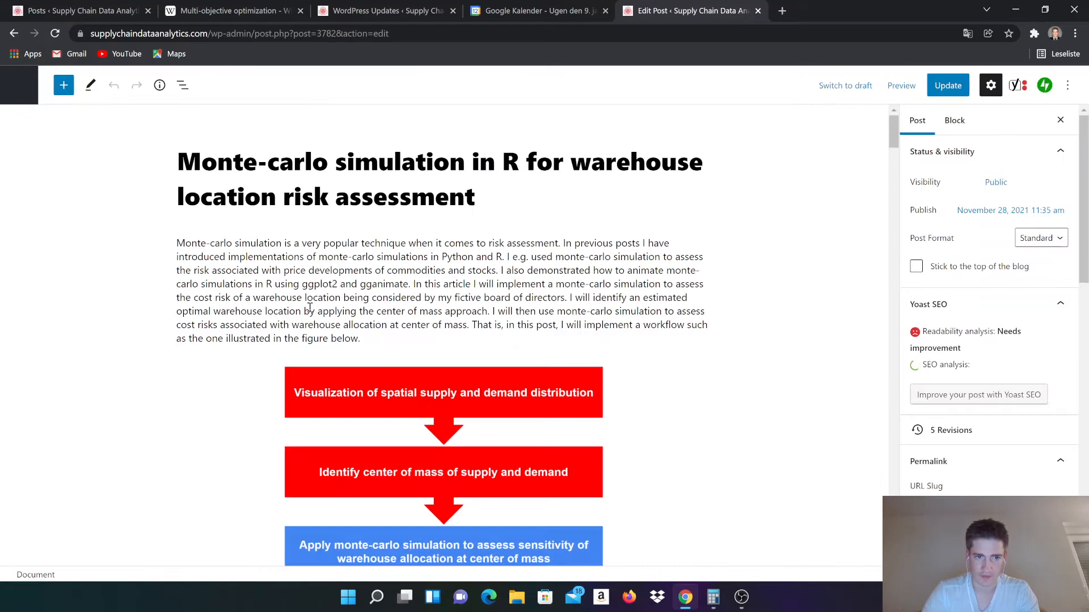
{"action": "scroll", "scroll_direction": "down", "scroll_amount": 3}
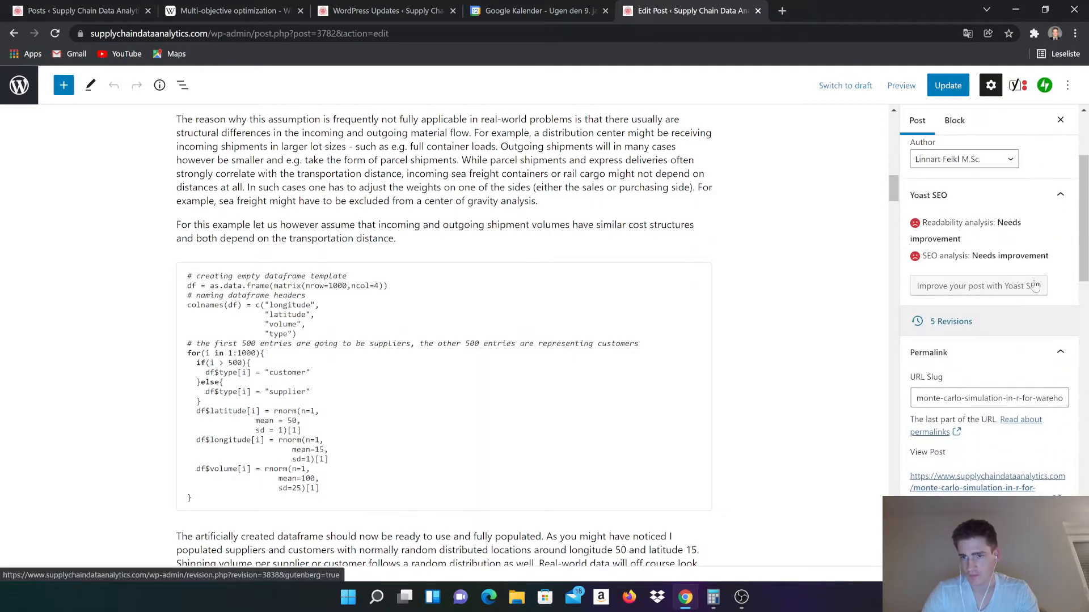
{"action": "scroll", "scroll_direction": "down", "scroll_amount": 3}
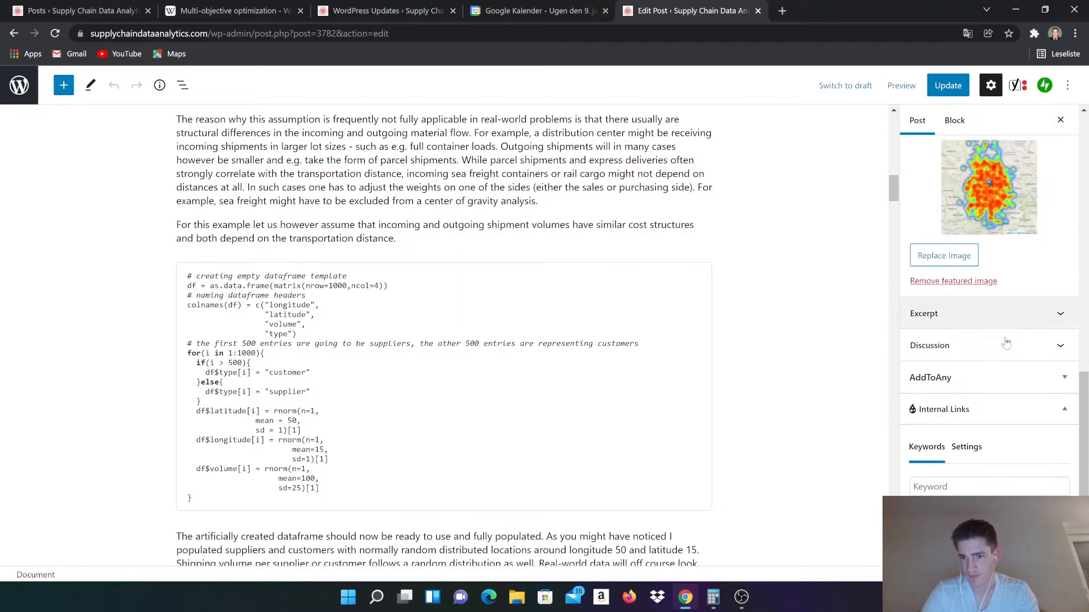
{"action": "scroll", "scroll_direction": "down", "scroll_amount": 3}
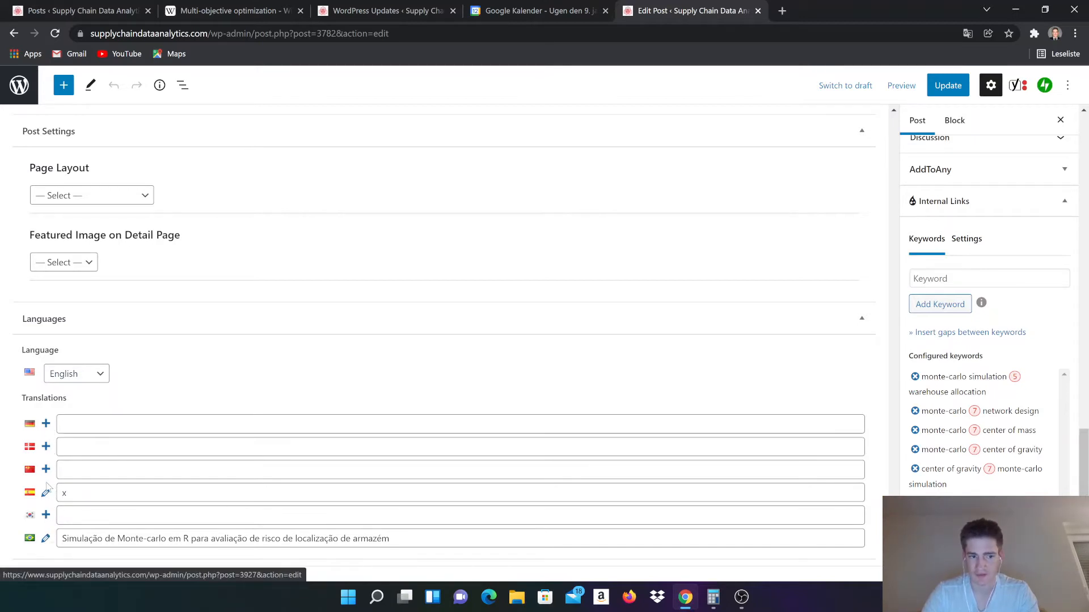
{"action": "left_click", "coordinate": [46, 424]}
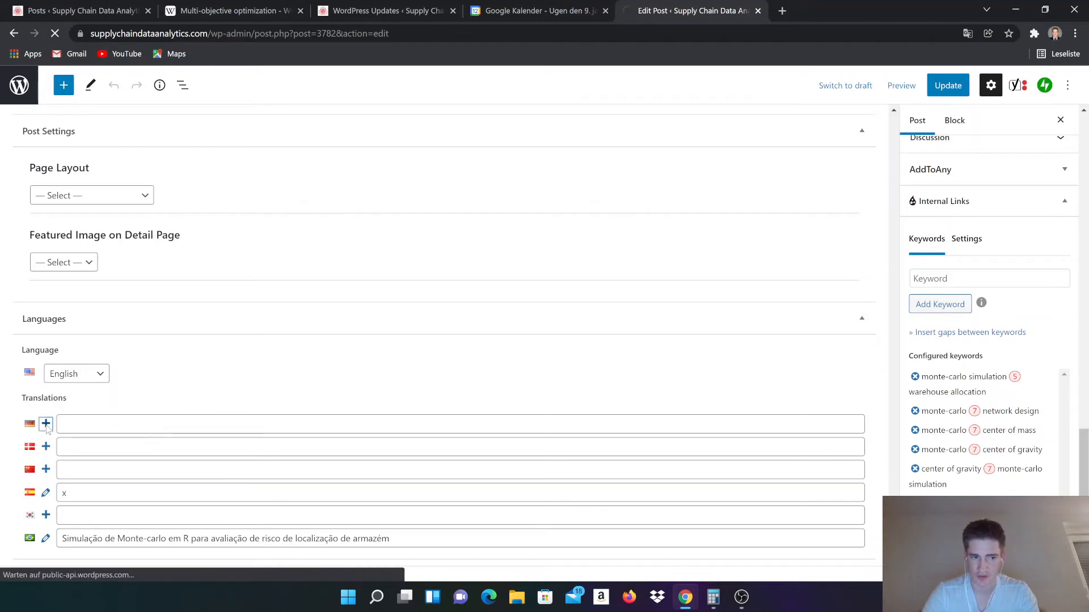
{"action": "left_click", "coordinate": [46, 424]}
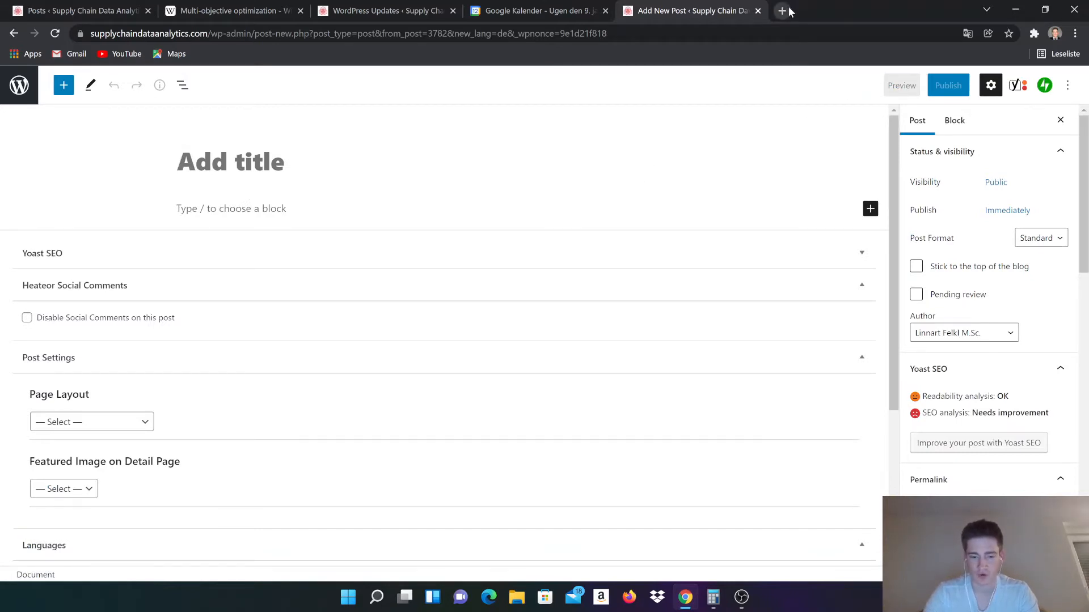
{"action": "left_click", "coordinate": [783, 11]}
{"action": "type", "text": "supplychaindataanalytics.com"}
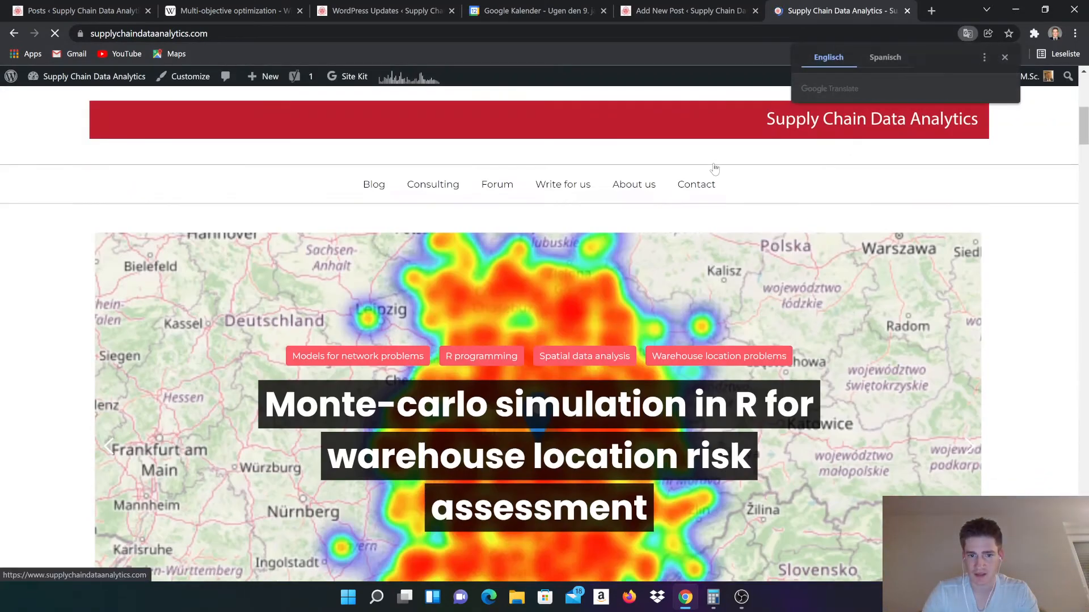
Open the Monte-carlo post on the site and bring up Chrome's translation language options.
{"action": "left_click", "coordinate": [539, 403]}
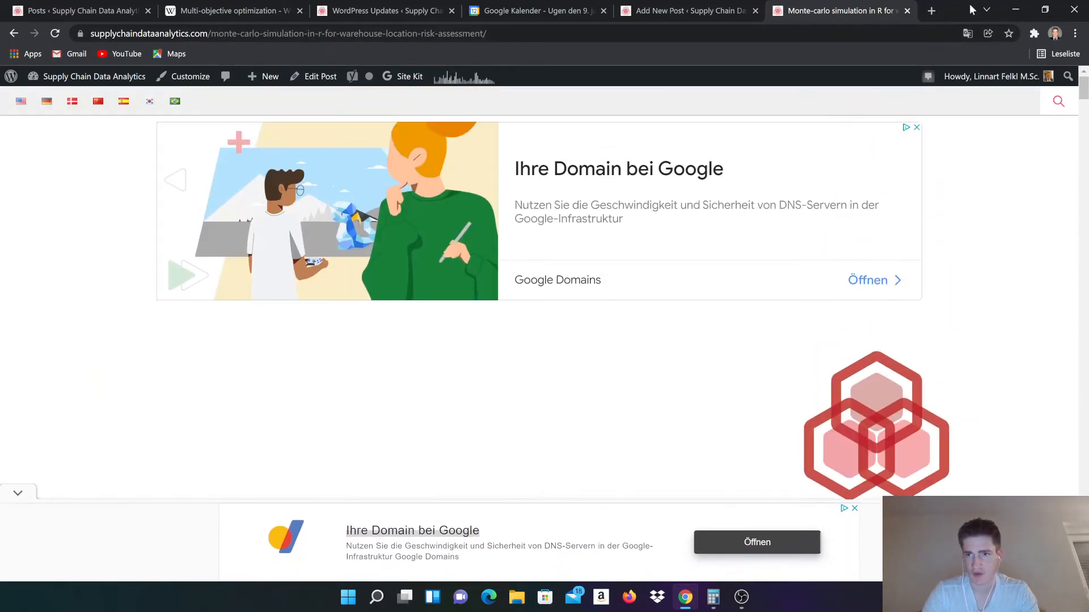
{"action": "left_click", "coordinate": [966, 34]}
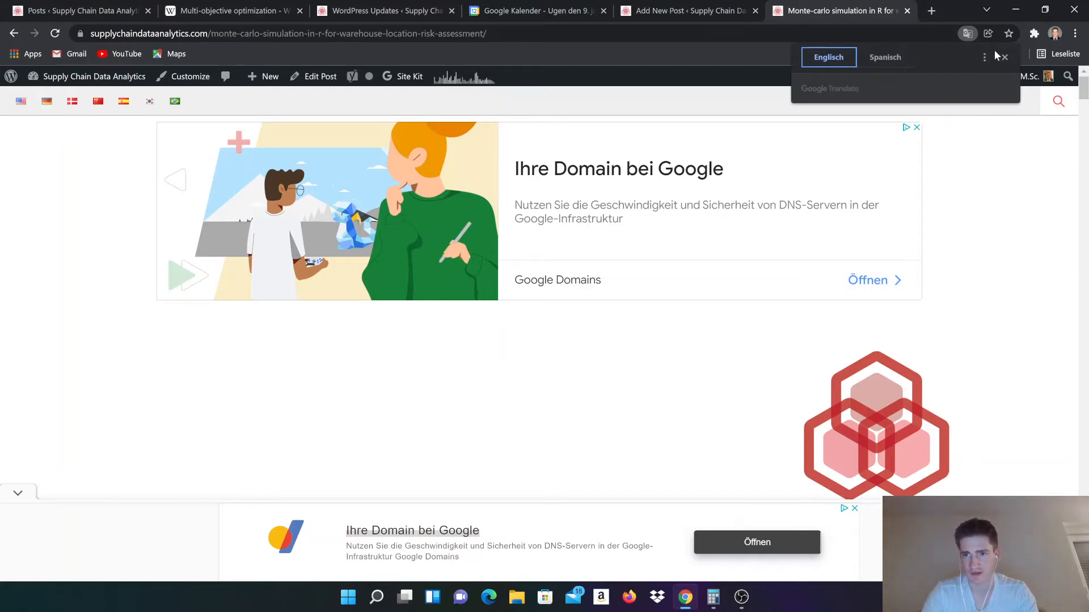
{"action": "left_click", "coordinate": [884, 56]}
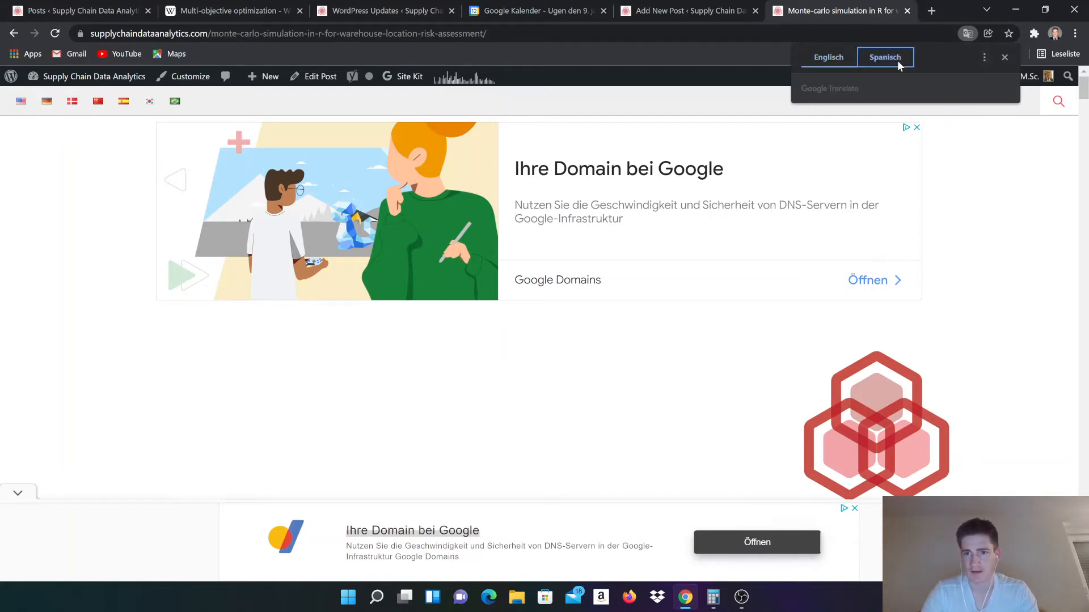
{"action": "left_click", "coordinate": [885, 57]}
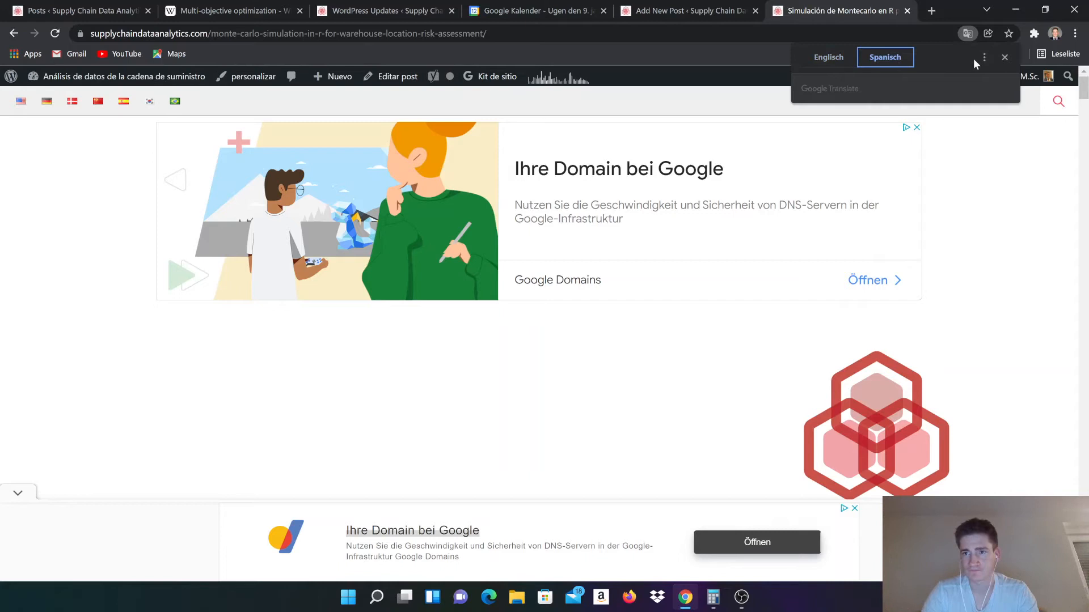
{"action": "left_click", "coordinate": [983, 56]}
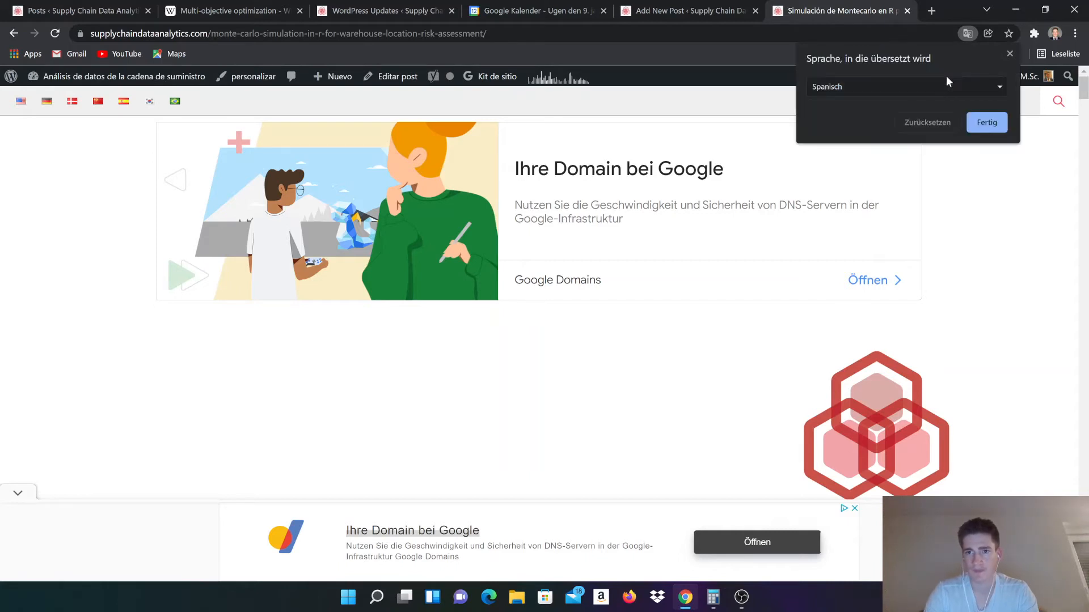
{"action": "left_click", "coordinate": [903, 86]}
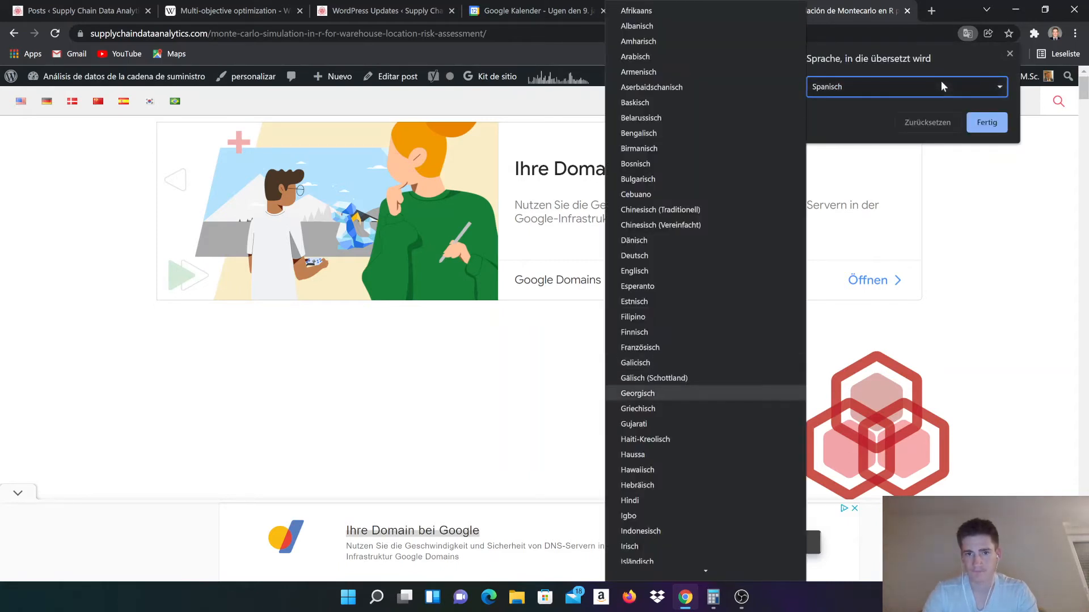
{"action": "mouse_move", "coordinate": [719, 259]}
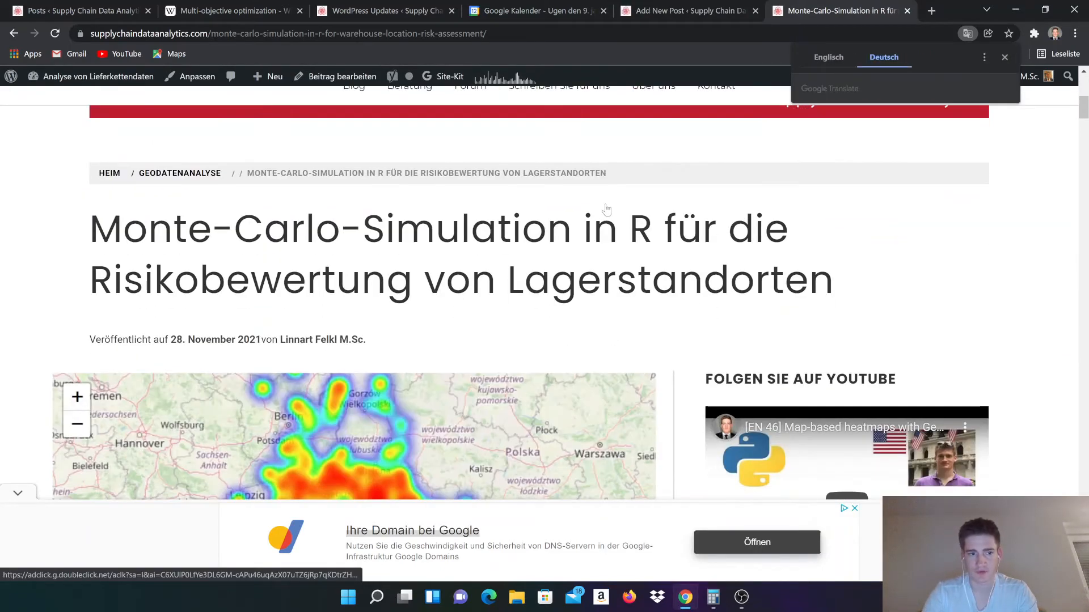
Translate the page into German (Deutsch) and return to the German draft tab.
{"action": "scroll", "scroll_direction": "down", "scroll_amount": 3}
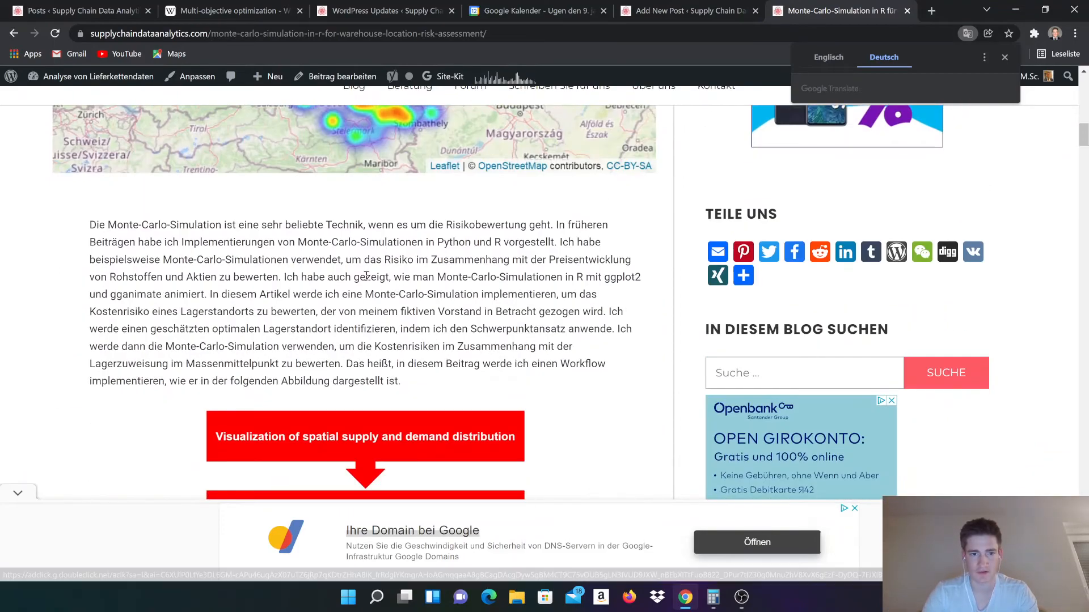
{"action": "left_click", "coordinate": [1005, 57]}
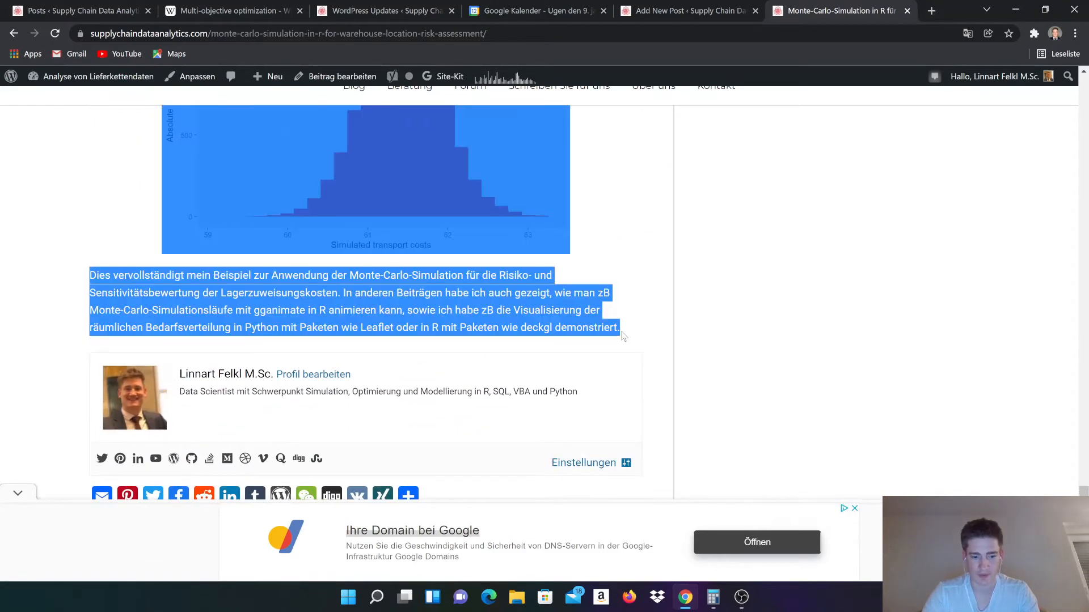
{"action": "mouse_move", "coordinate": [80, 10]}
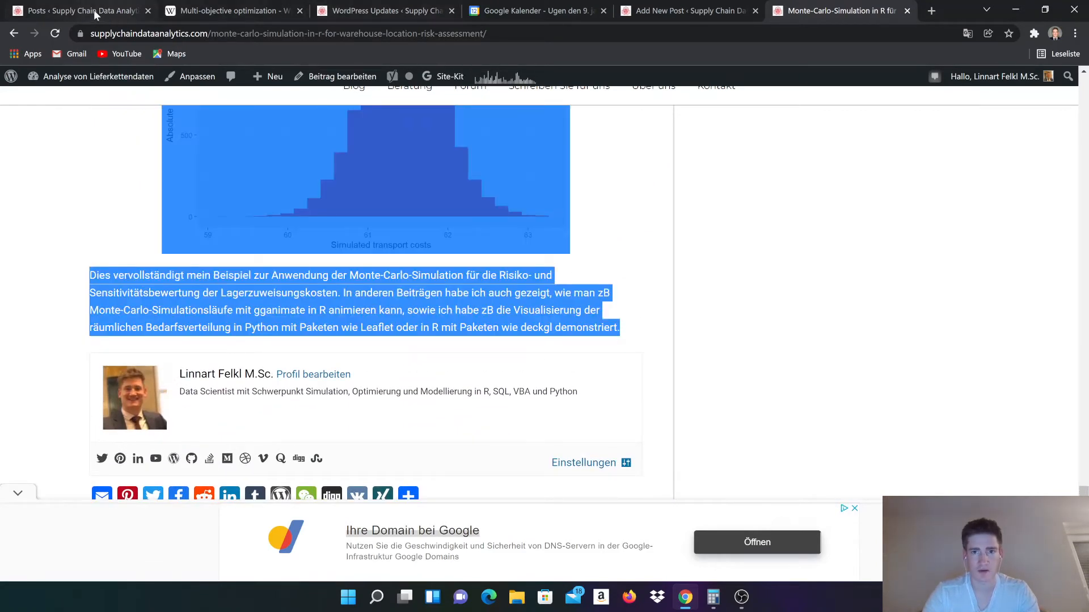
{"action": "left_click", "coordinate": [687, 10]}
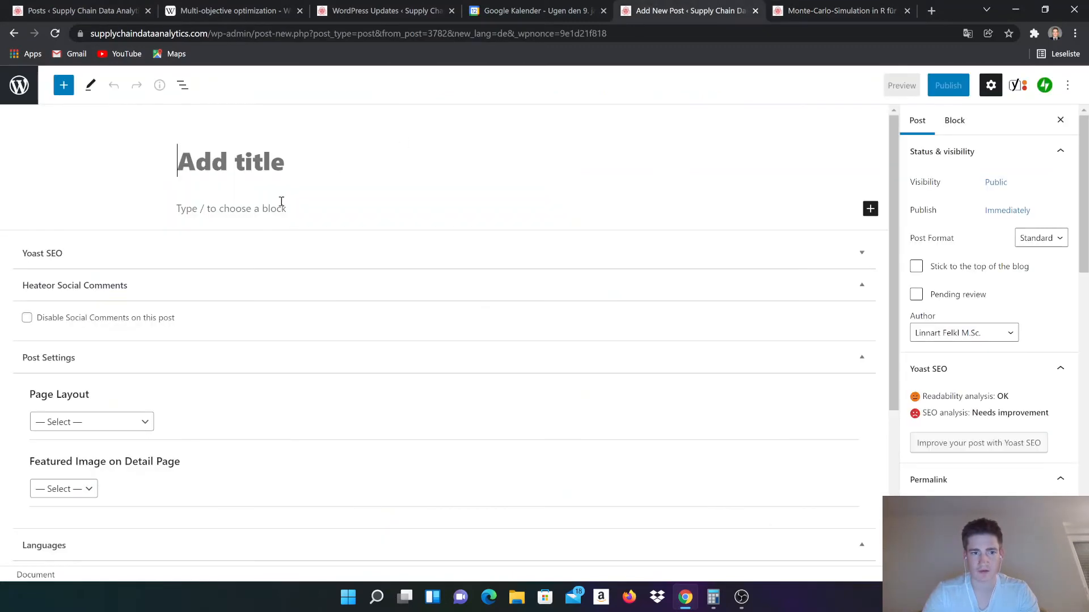
Paste the German article text into the draft body and switch to the published article tab.
{"action": "left_click", "coordinate": [236, 208]}
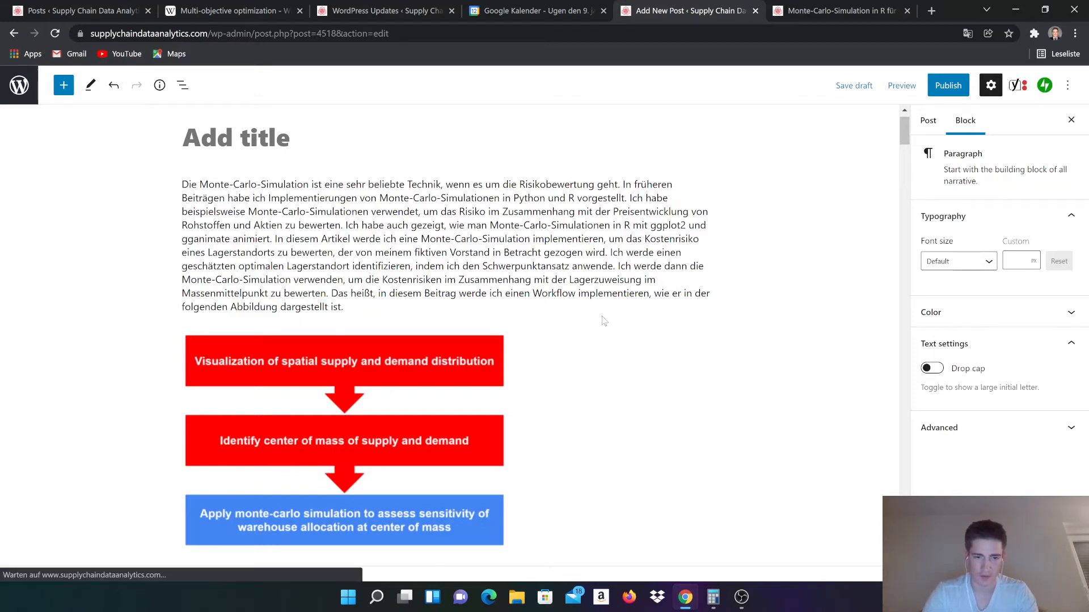
{"action": "left_click", "coordinate": [927, 120]}
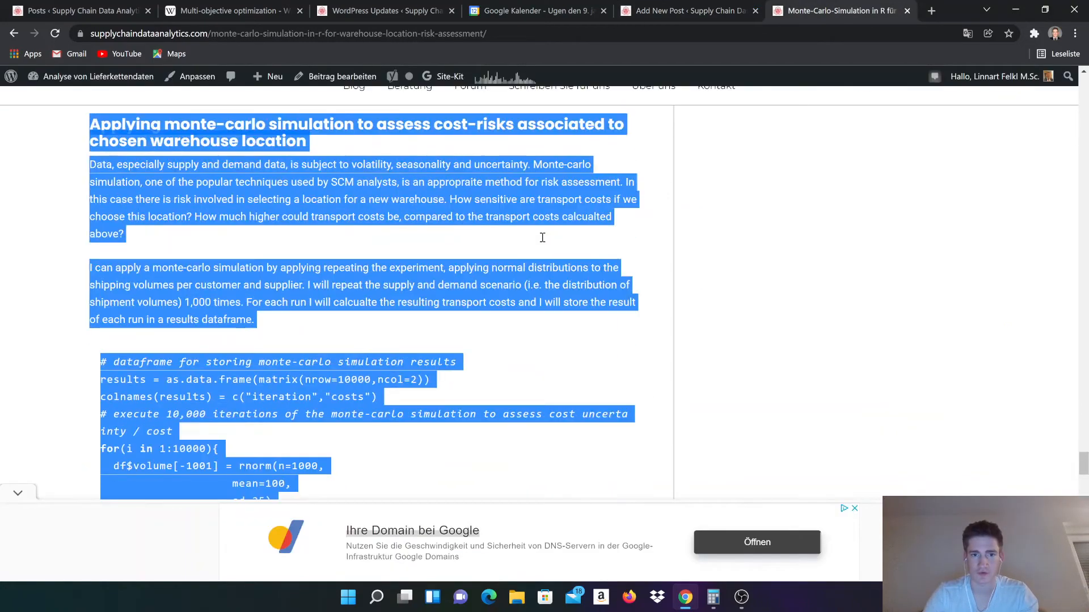
Restore the article to its original English and scroll back to the top.
{"action": "left_click", "coordinate": [968, 33]}
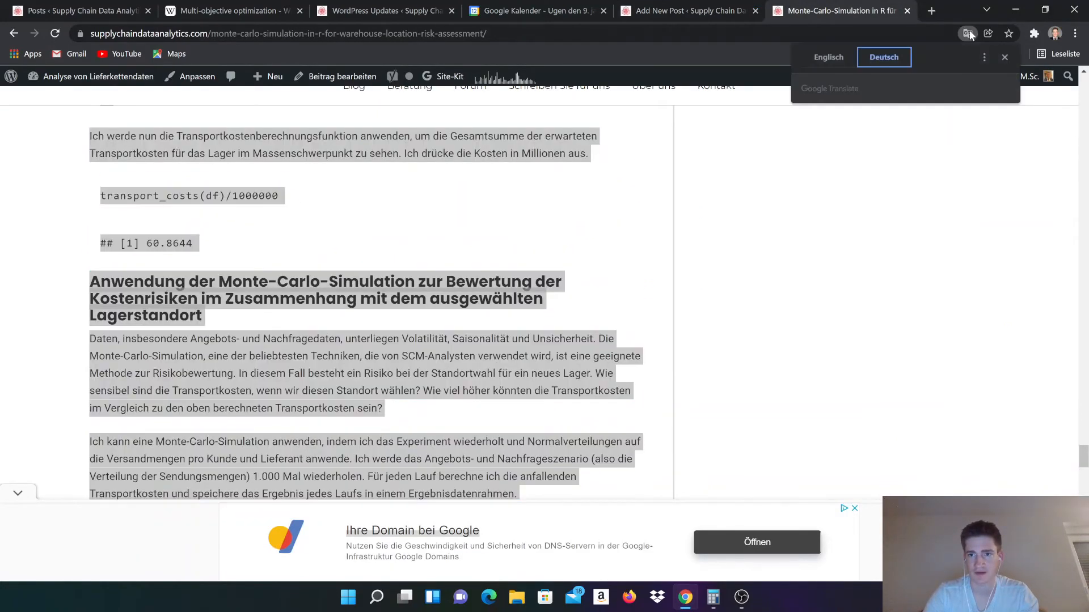
{"action": "left_click", "coordinate": [827, 57]}
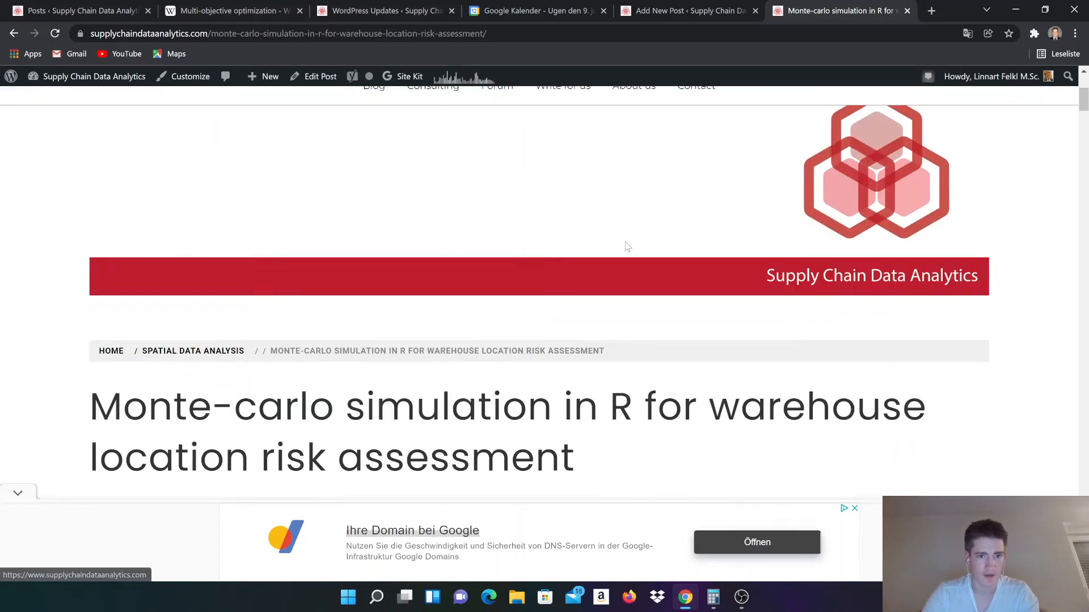
{"action": "scroll", "scroll_direction": "down", "scroll_amount": 3}
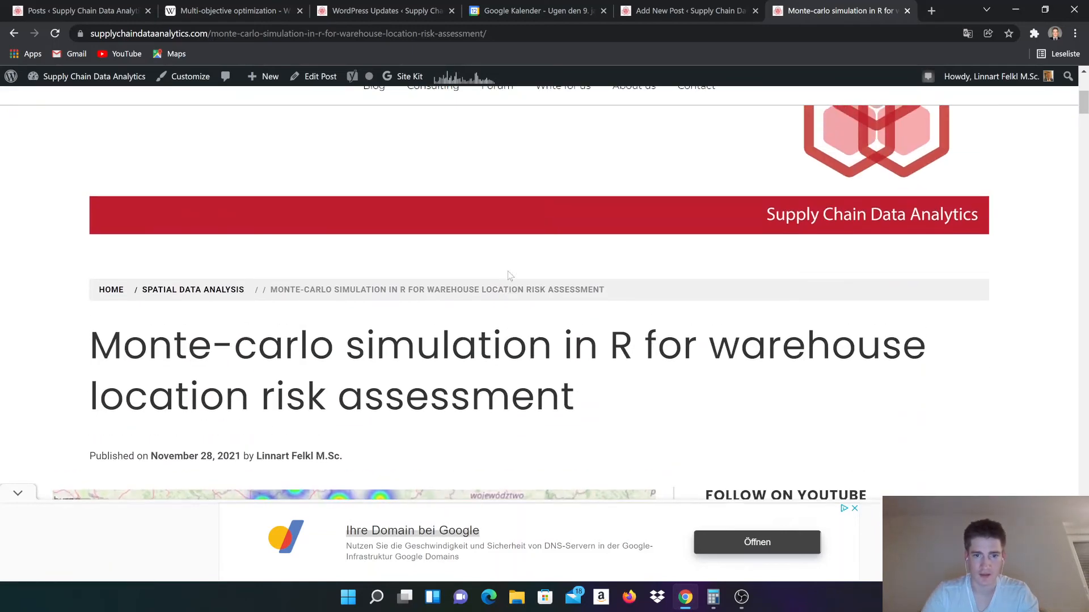
{"action": "scroll", "scroll_direction": "down", "scroll_amount": 3}
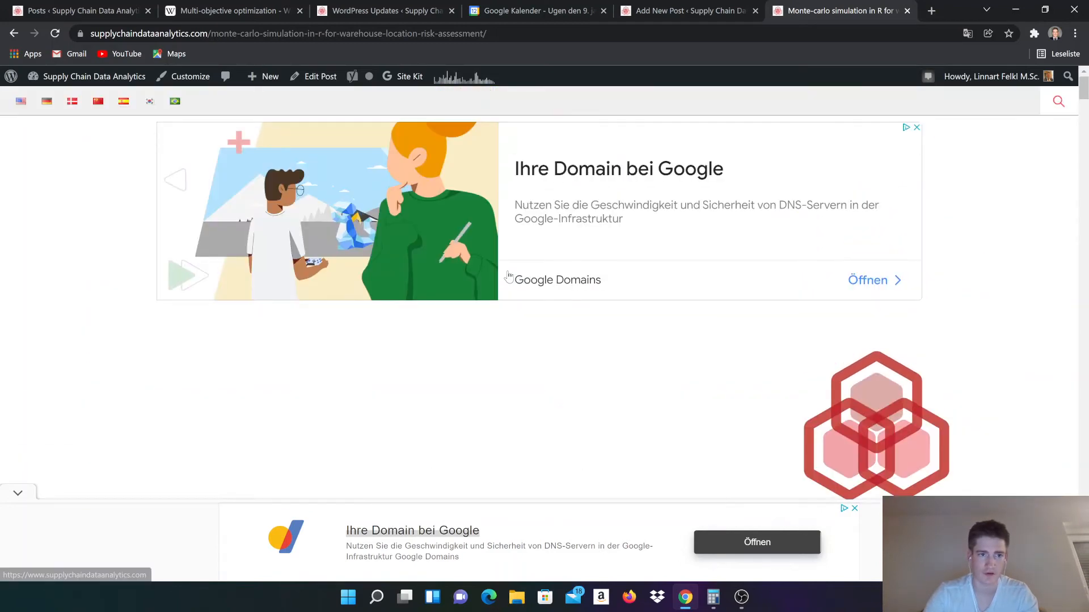
Open the Portuguese version via the Brazilian flag and scroll through it.
{"action": "left_click", "coordinate": [174, 102]}
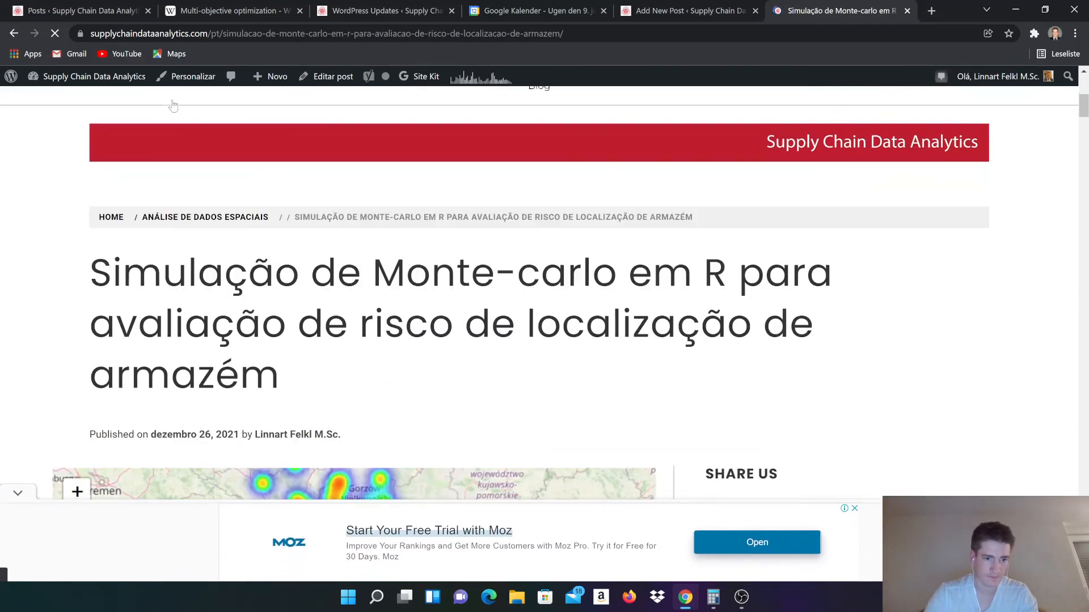
{"action": "scroll", "scroll_direction": "down", "scroll_amount": 3}
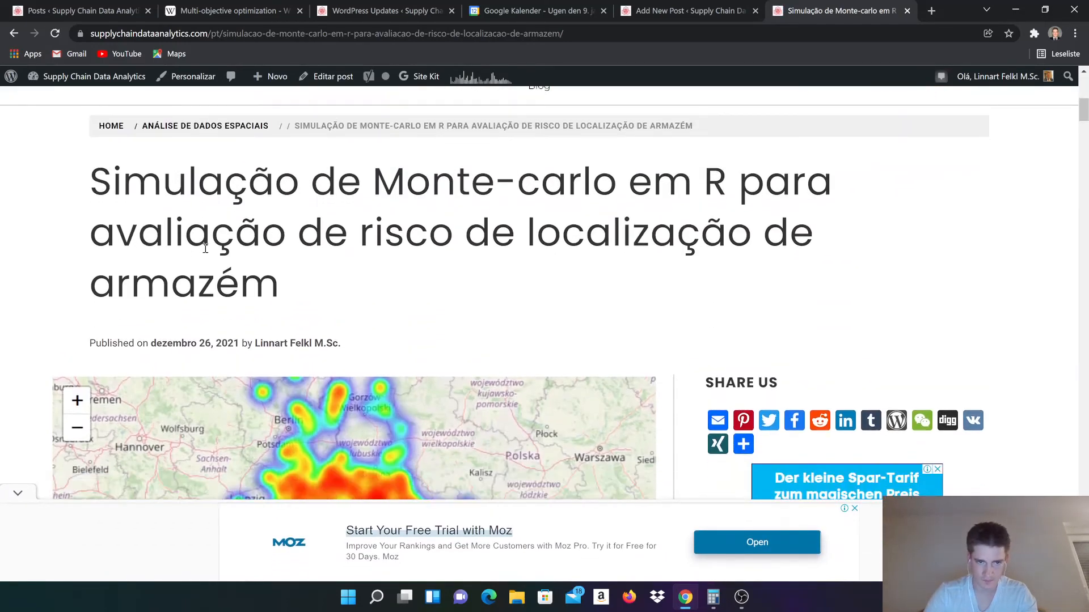
{"action": "scroll", "scroll_direction": "down", "scroll_amount": 3}
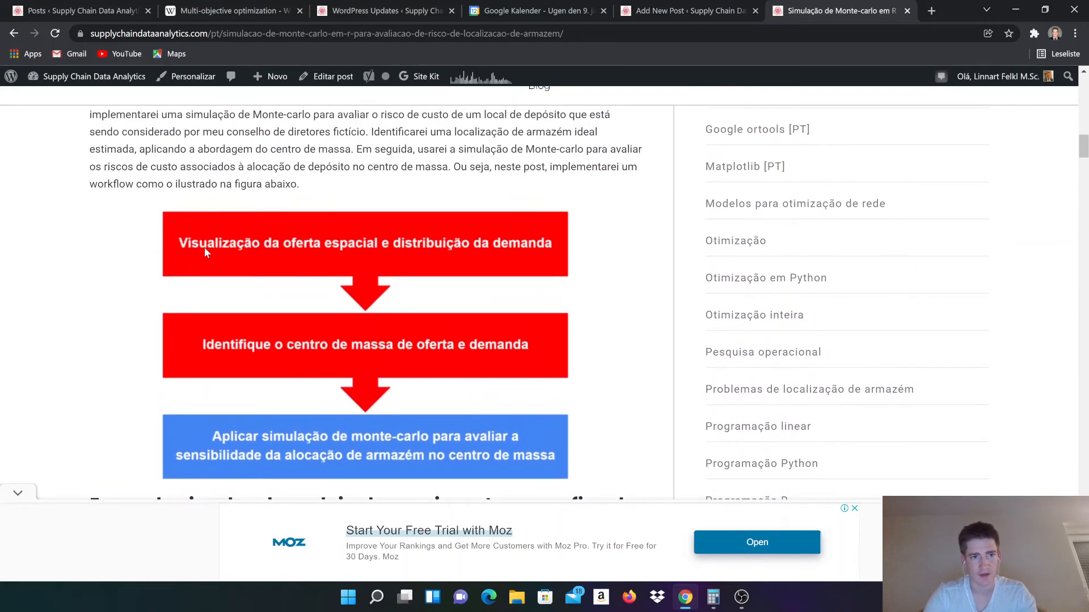
{"action": "scroll", "scroll_direction": "down", "scroll_amount": 3}
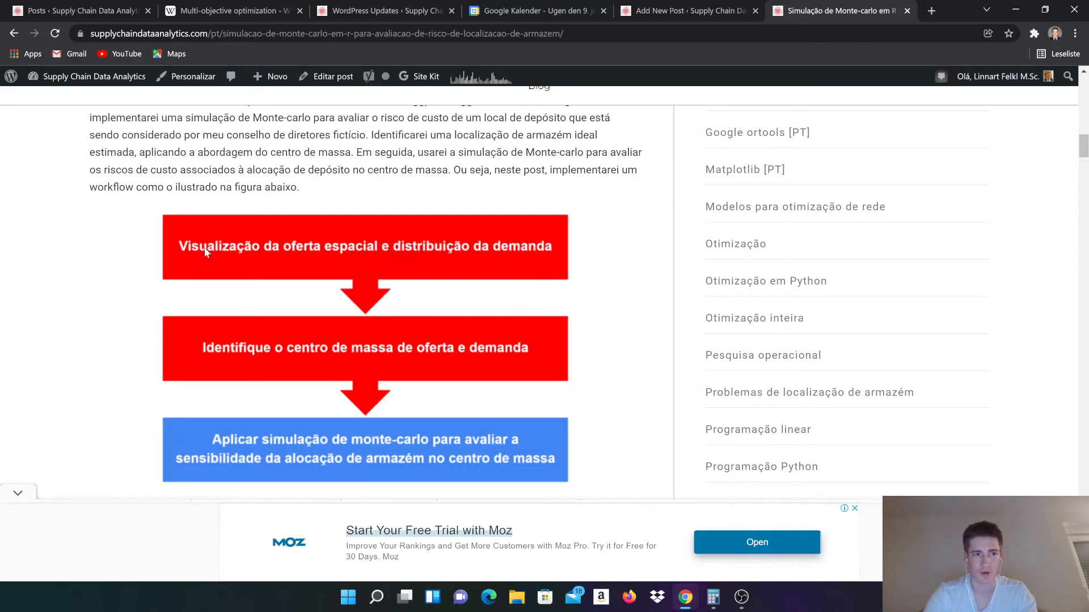
{"action": "scroll", "scroll_direction": "down", "scroll_amount": 3}
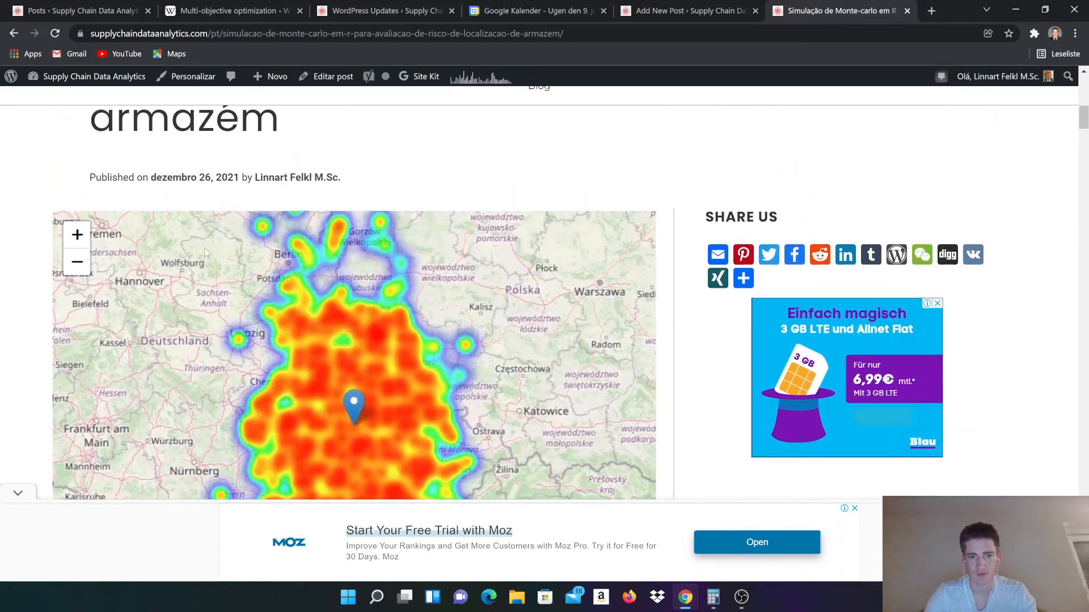
{"action": "scroll", "scroll_direction": "down", "scroll_amount": 3}
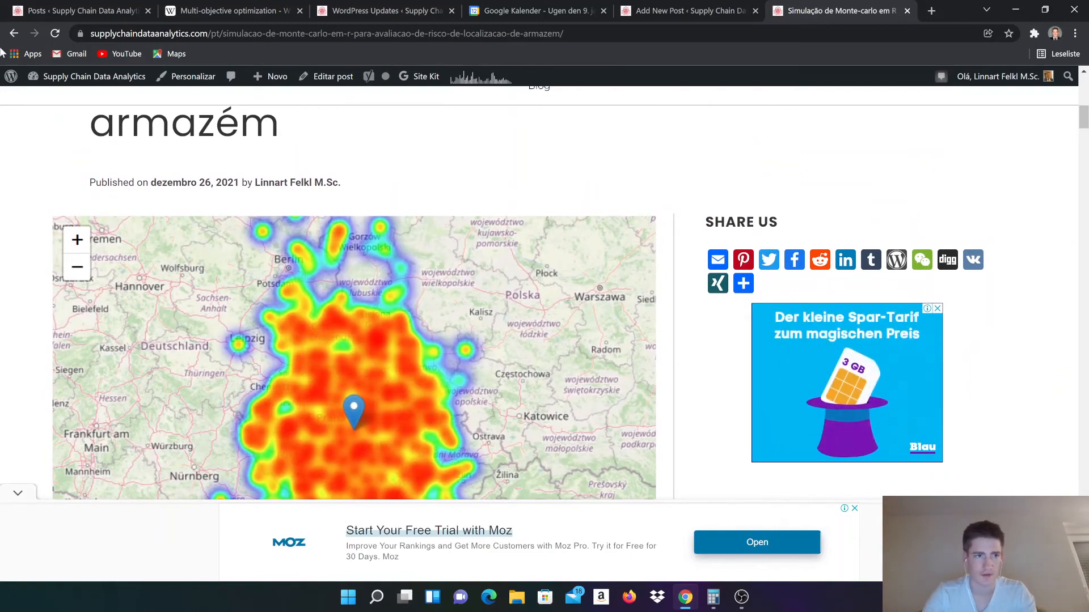
Switch to the Posts tab to view All Posts with their translation status.
{"action": "left_click", "coordinate": [77, 10]}
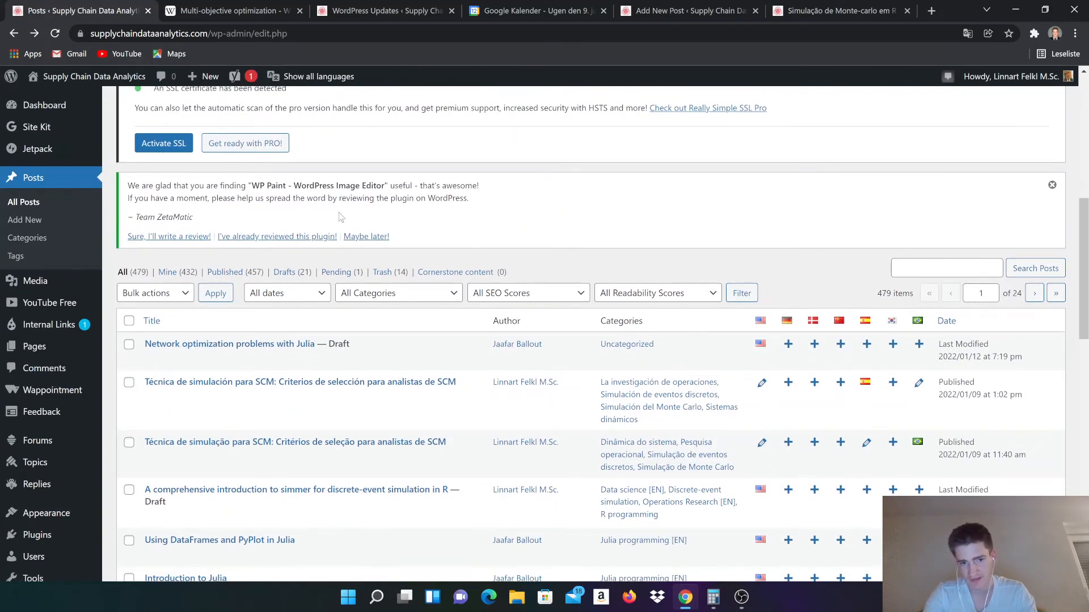
{"action": "mouse_move", "coordinate": [62, 321]}
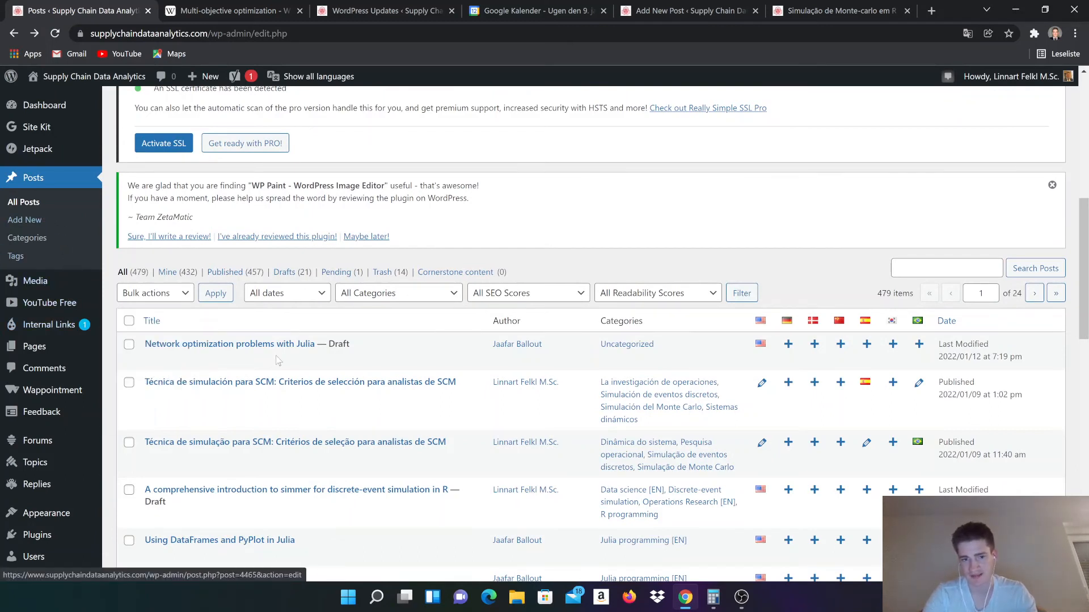
{"action": "mouse_move", "coordinate": [246, 344]}
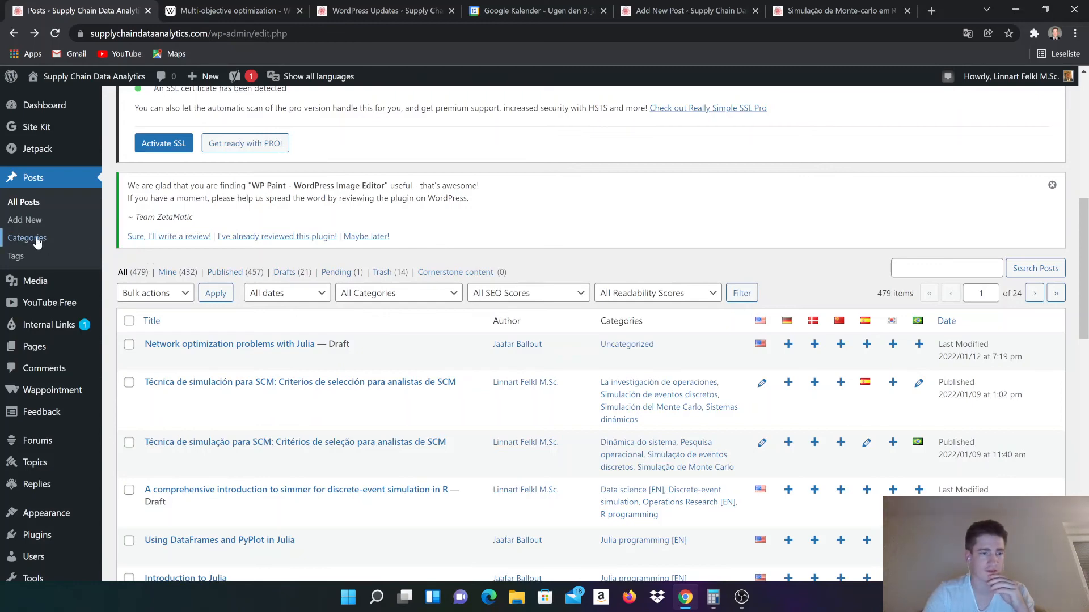
Go to Posts > Categories and scroll through the 583 categories and their language flag columns.
{"action": "left_click", "coordinate": [27, 238]}
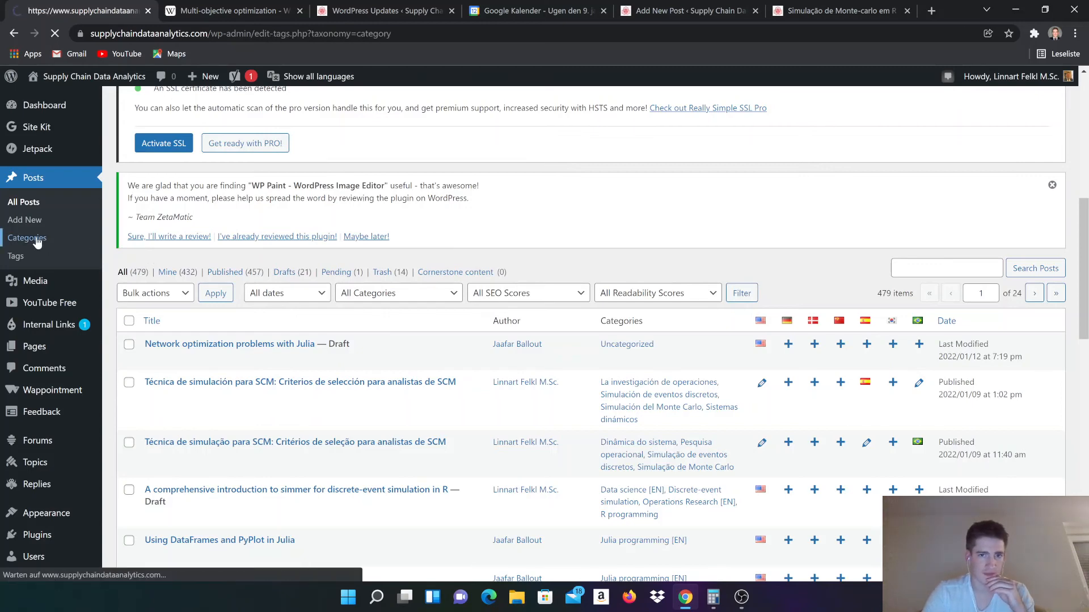
{"action": "left_click", "coordinate": [26, 239]}
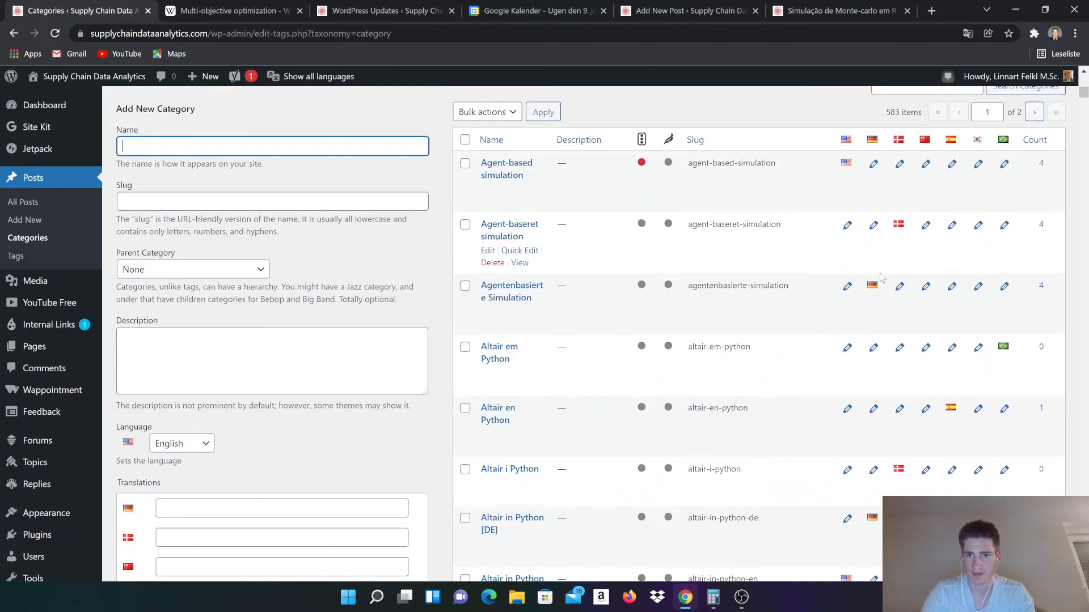
{"action": "scroll", "scroll_direction": "down", "scroll_amount": 3}
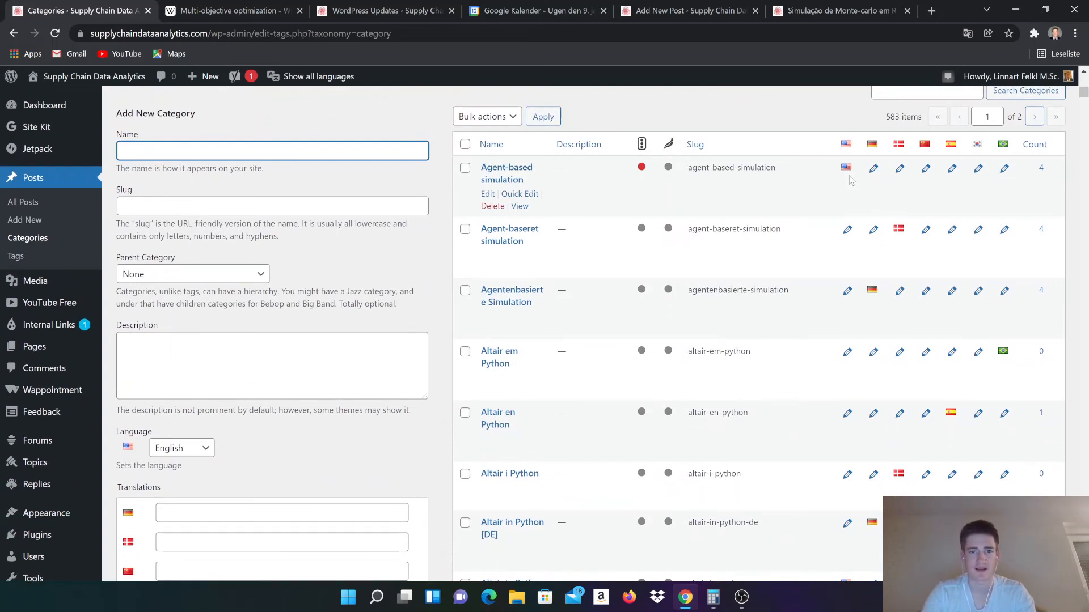
{"action": "mouse_move", "coordinate": [863, 179]}
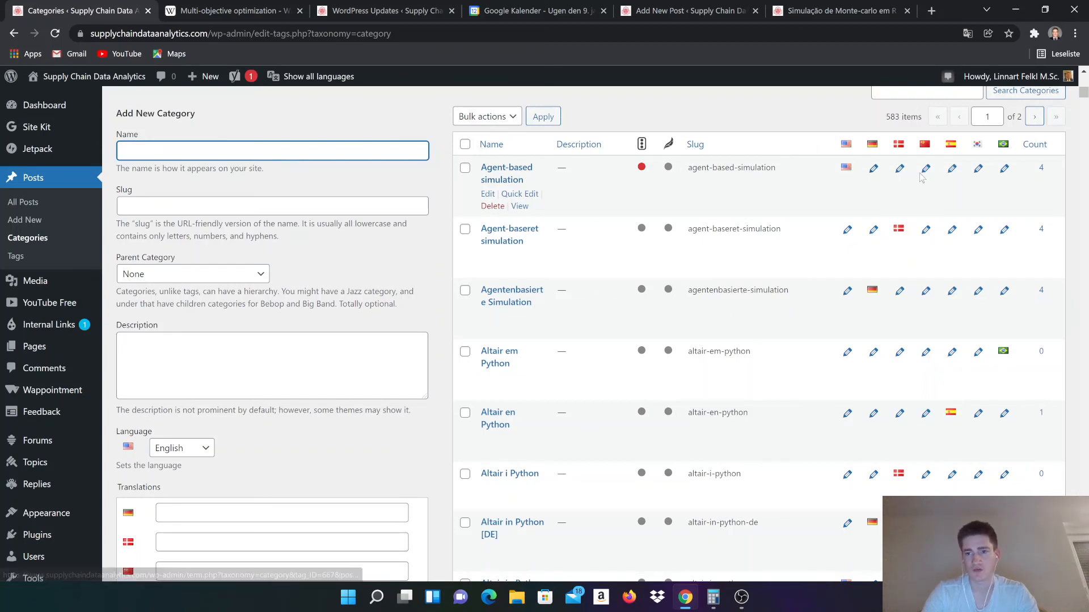
{"action": "mouse_move", "coordinate": [925, 168]}
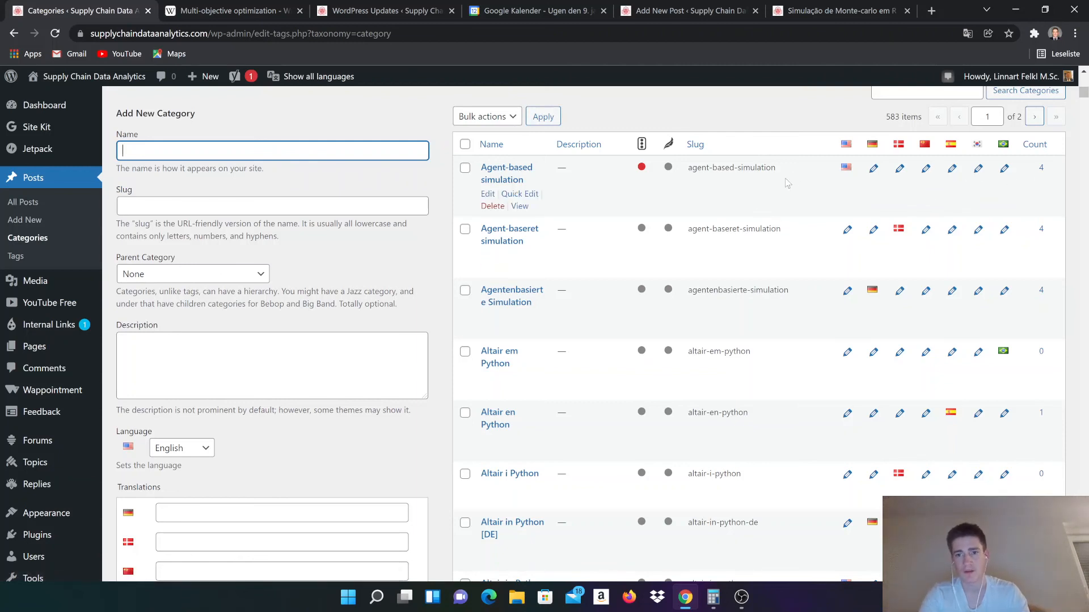
{"action": "mouse_move", "coordinate": [1008, 183]}
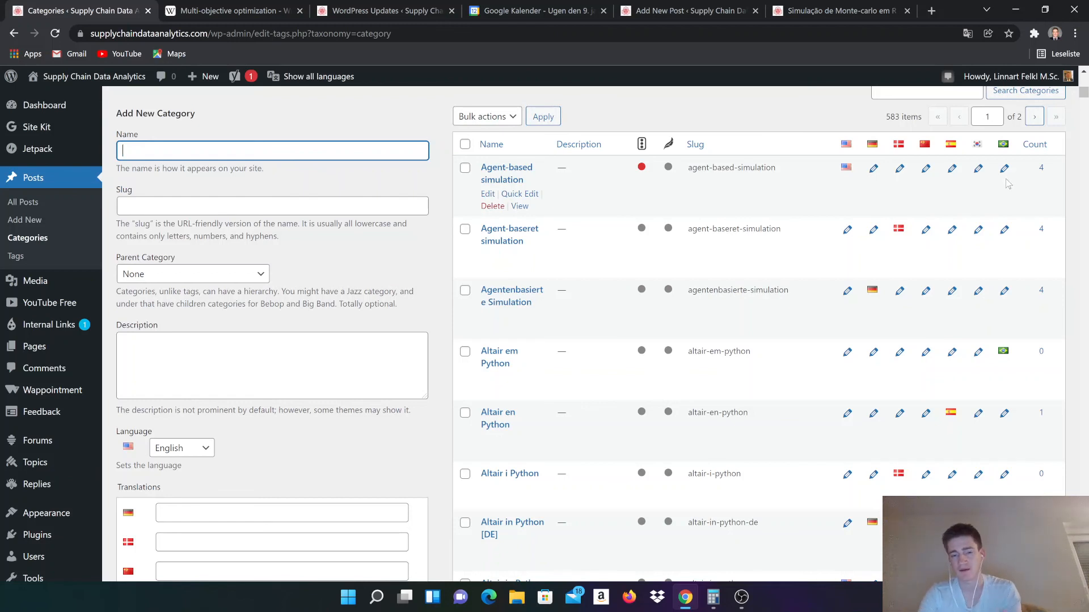